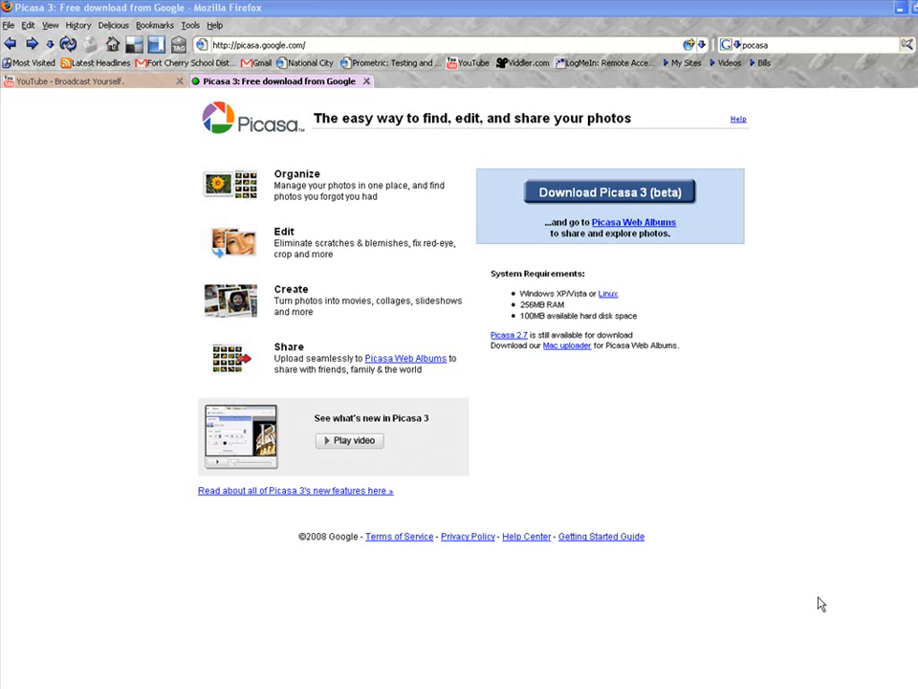
mouse_move(363, 115)
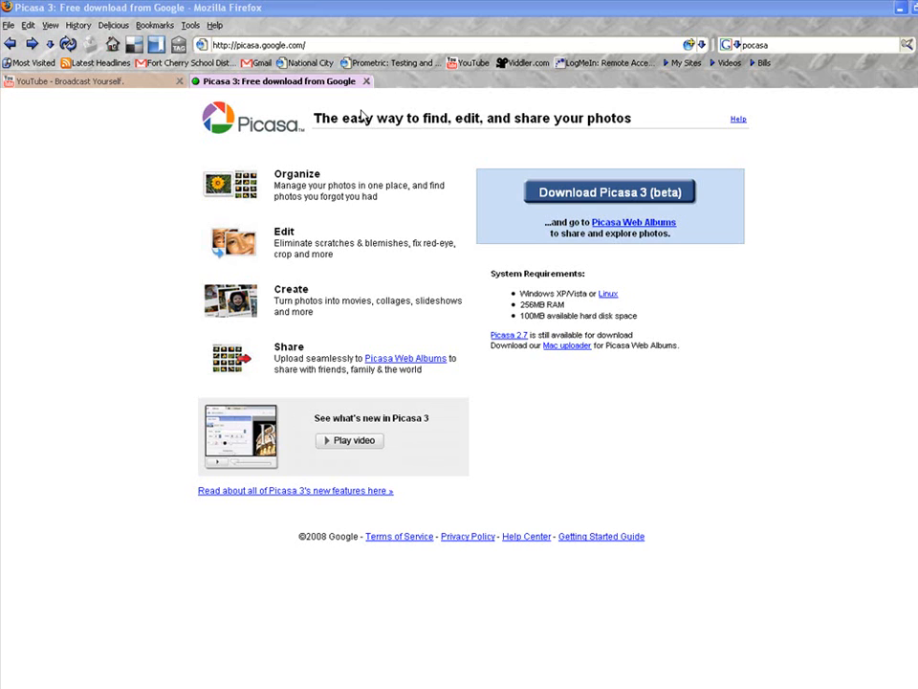
mouse_move(183, 61)
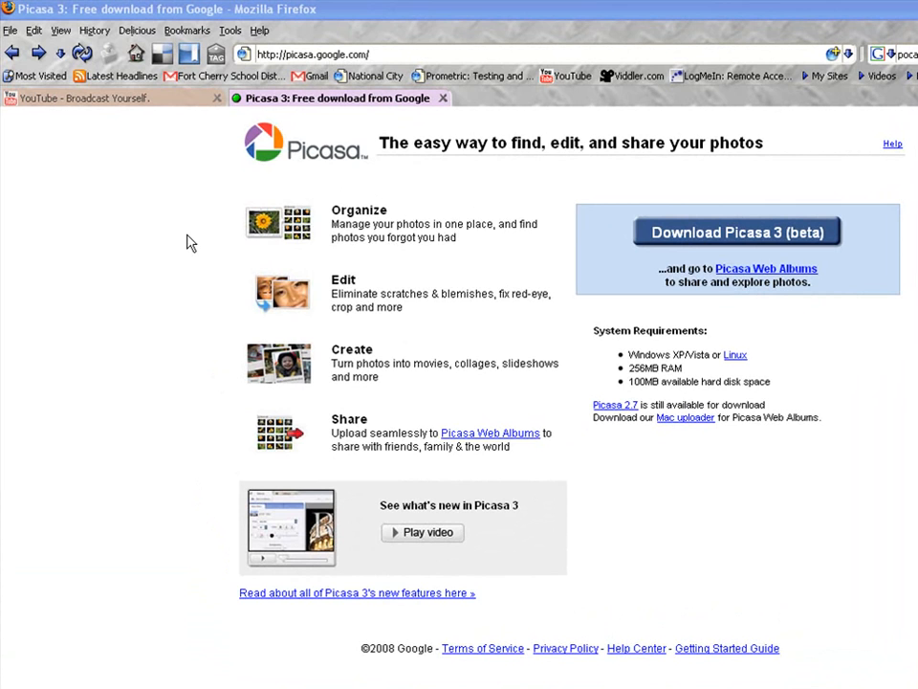
mouse_move(689, 239)
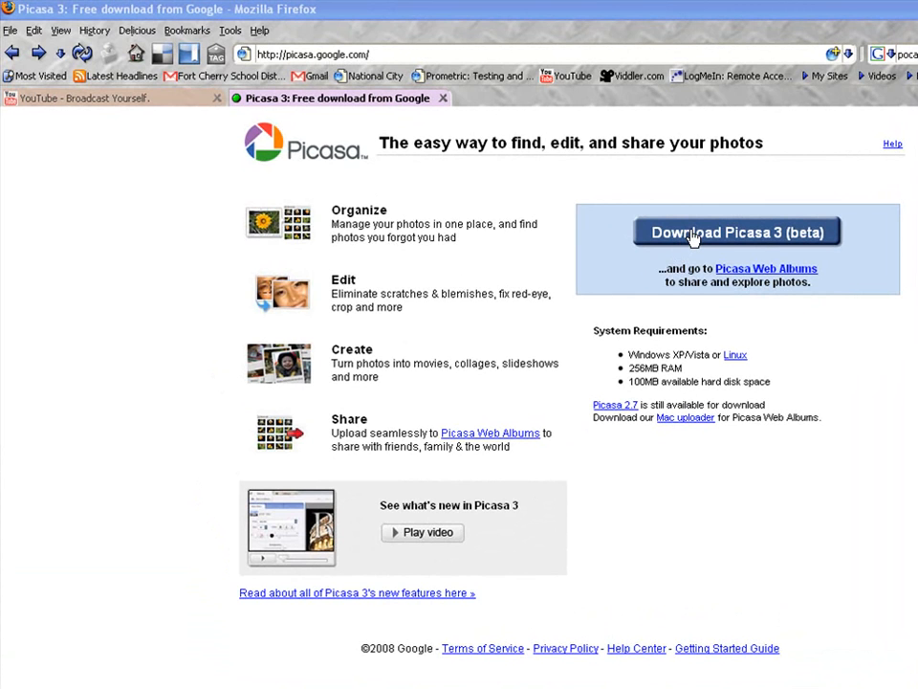
mouse_move(765, 245)
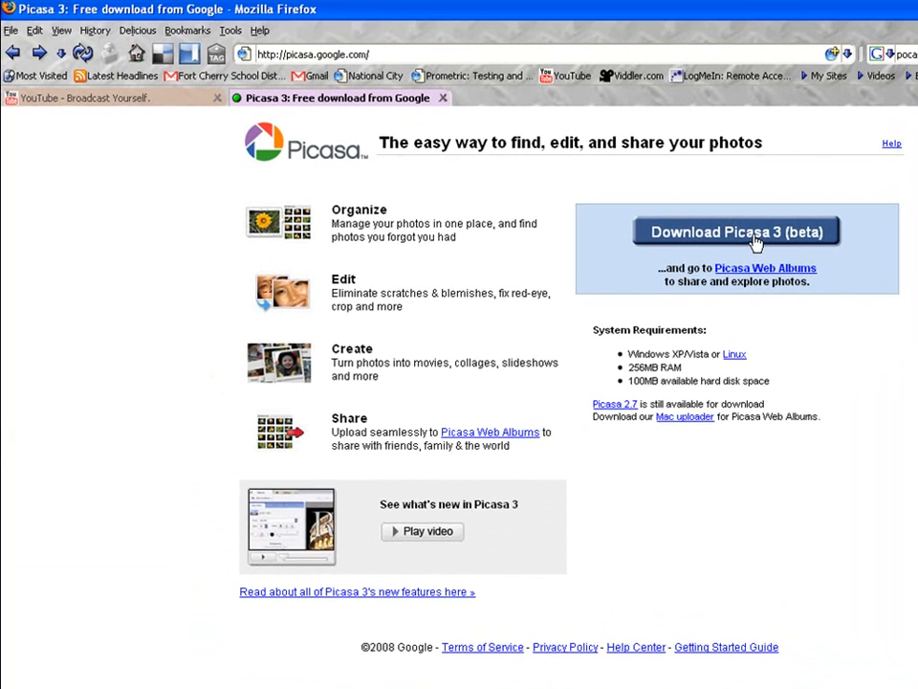
- Download picasa3-setup.exe and save it into the Picasa3 folder inside Download
click(734, 232)
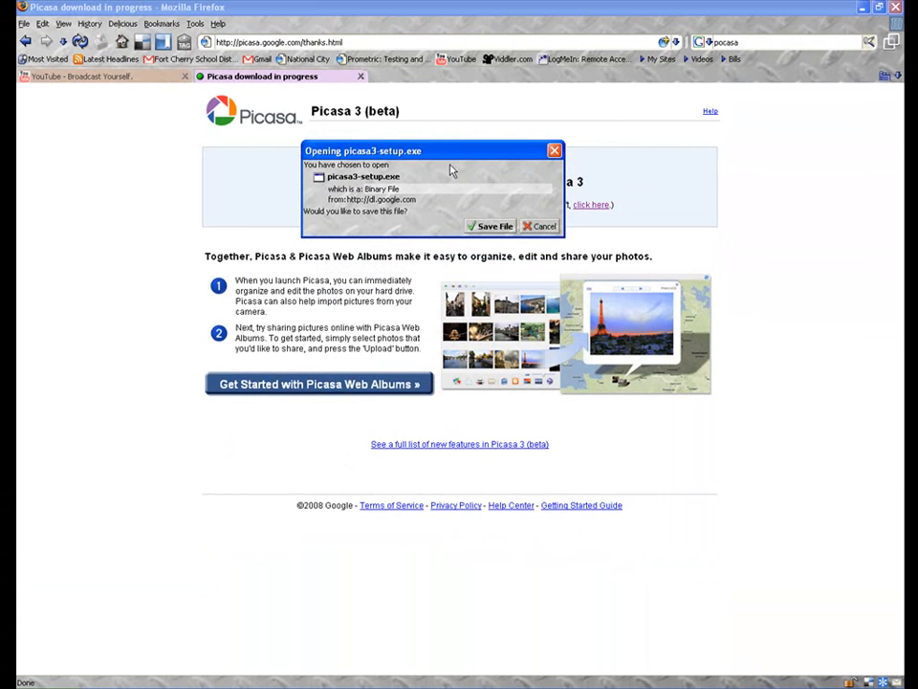
click(490, 226)
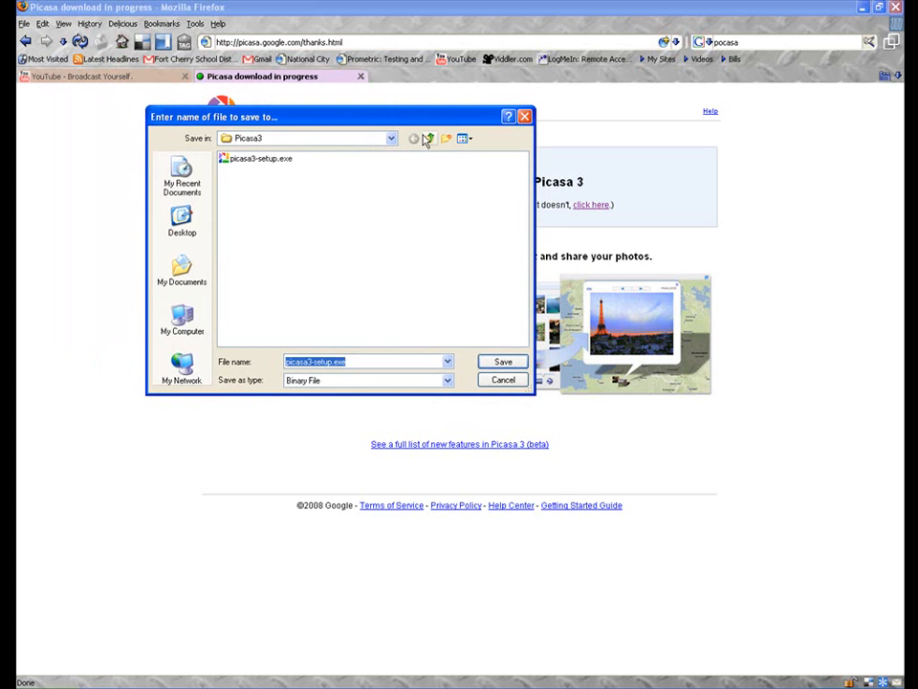
click(428, 138)
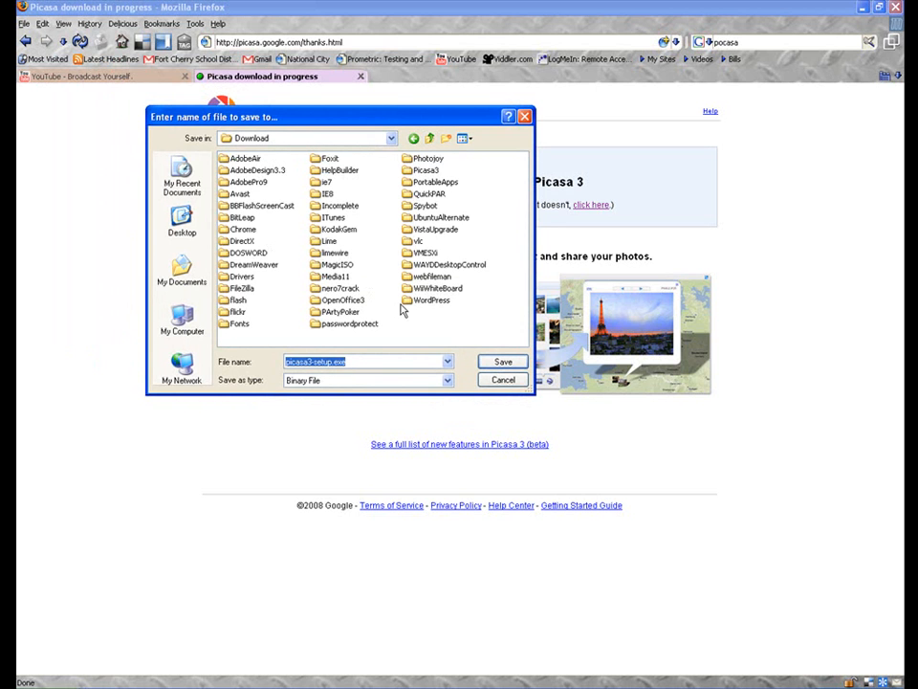
mouse_move(424, 182)
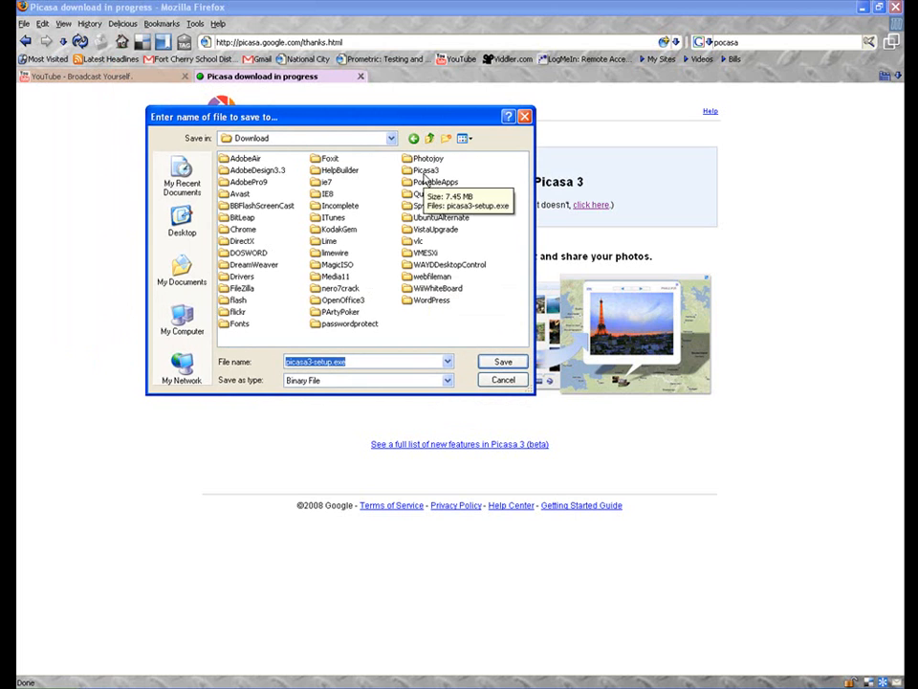
double_click(425, 168)
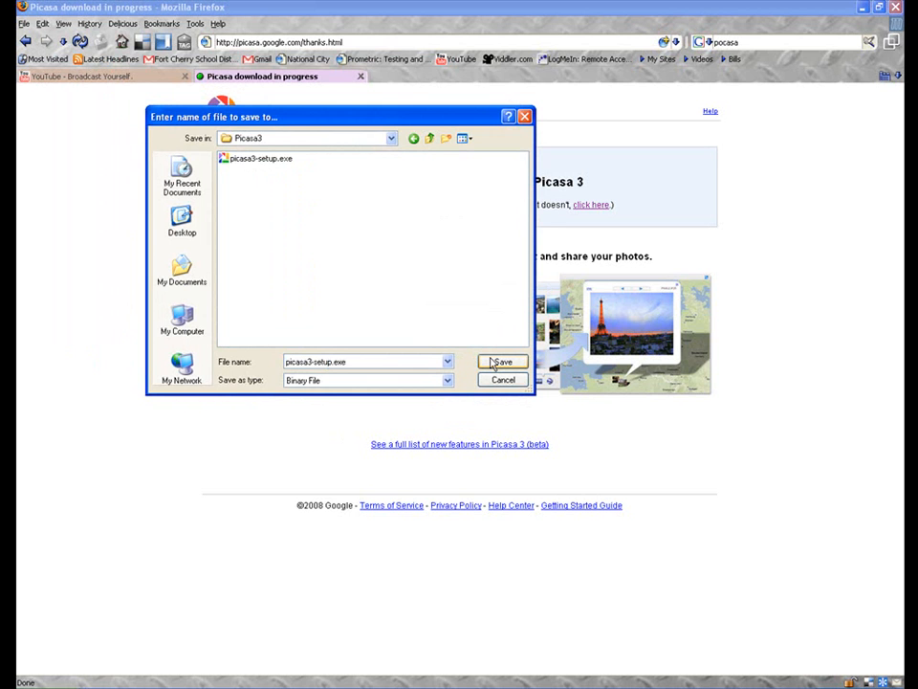
click(501, 362)
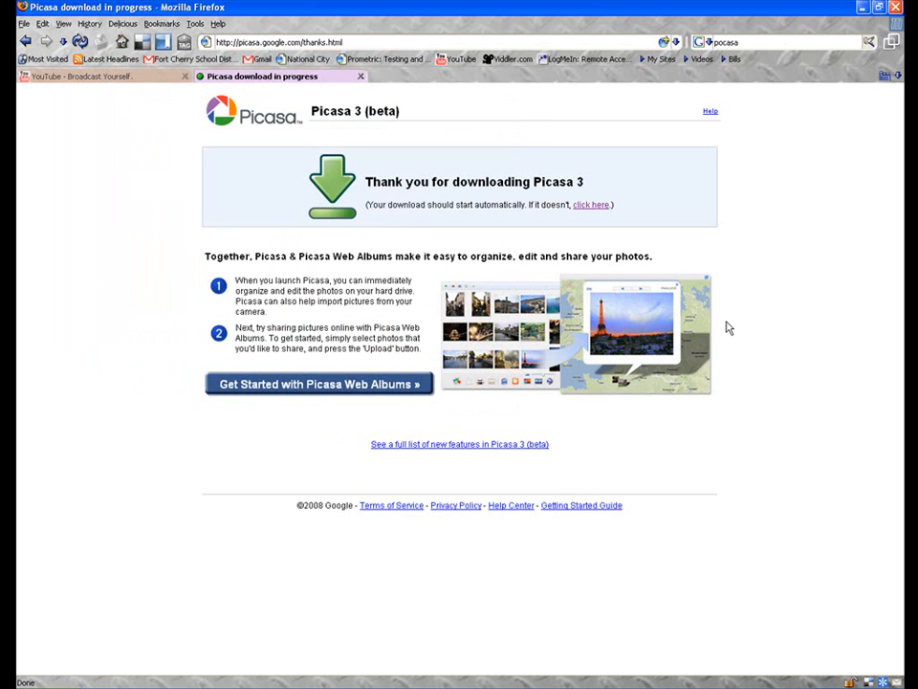
mouse_move(735, 336)
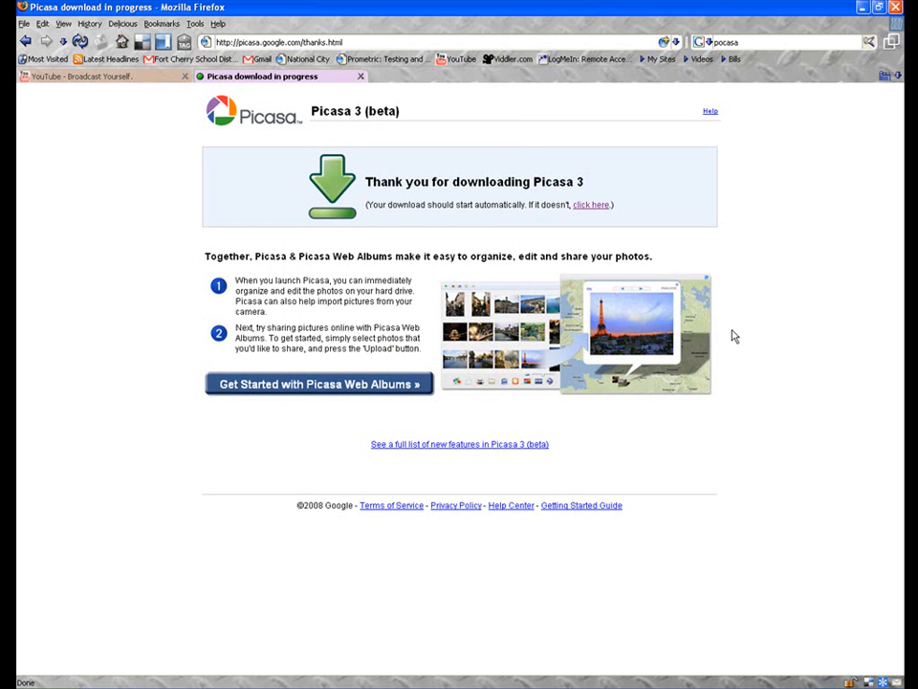
mouse_move(754, 368)
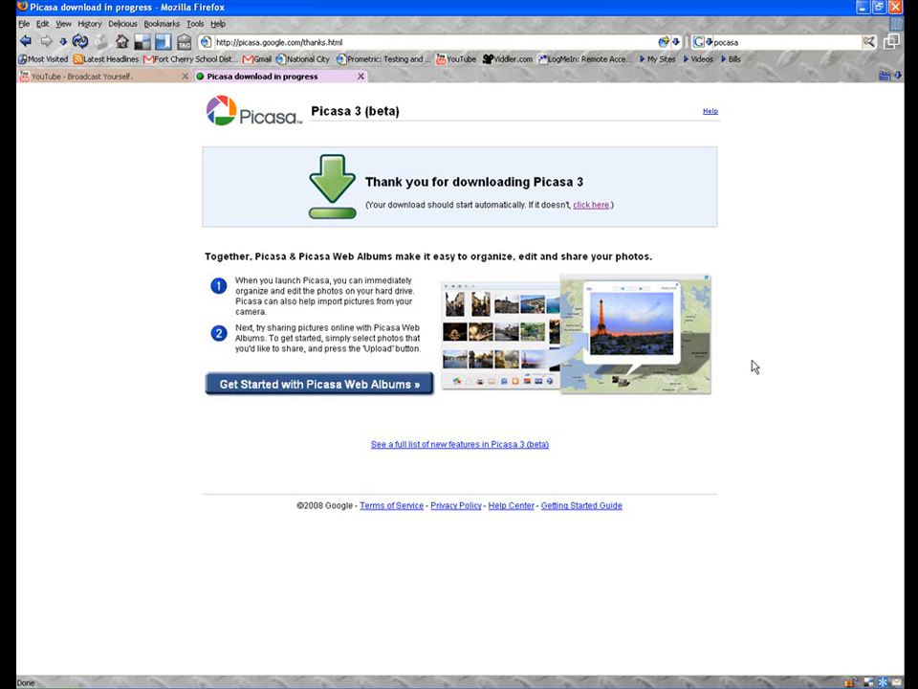
mouse_move(865, 61)
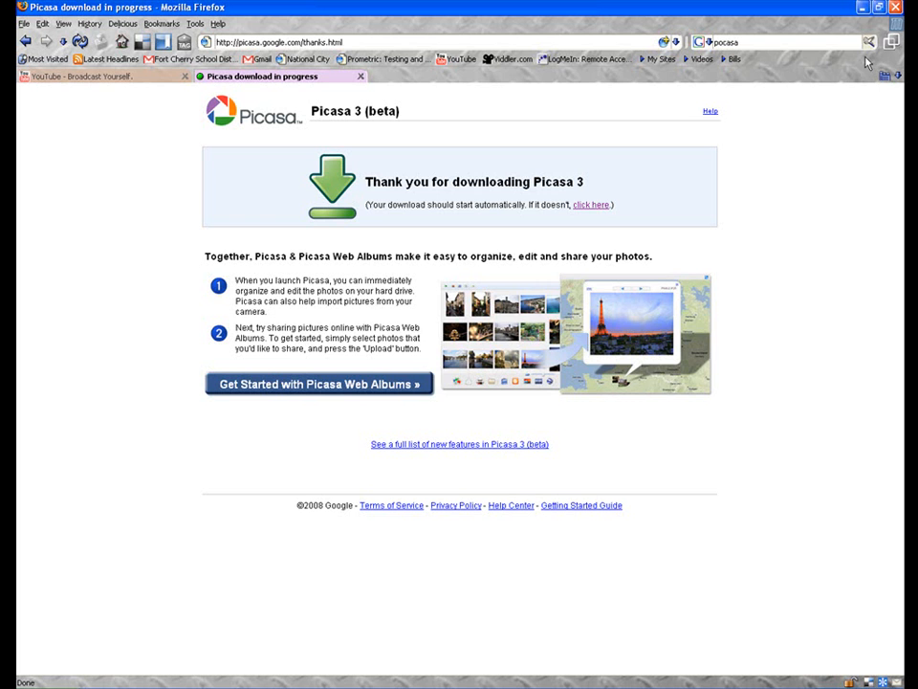
- Close the Firefox window to bring up the Quit Firefox prompt
click(893, 8)
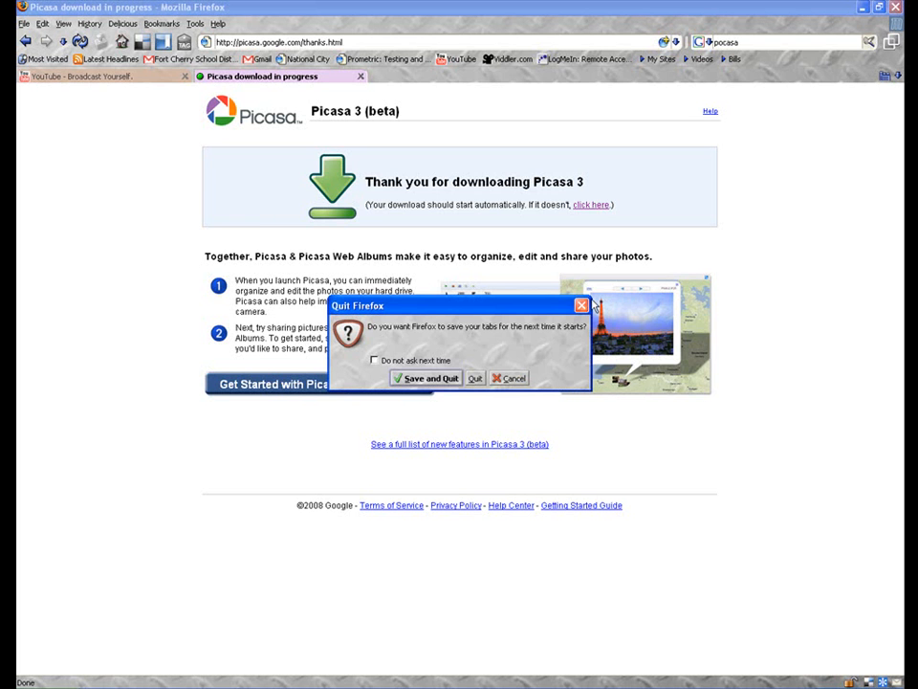
- Quit Firefox and browse My Computer to D:\Download\Picasa3 holding the installer
click(475, 379)
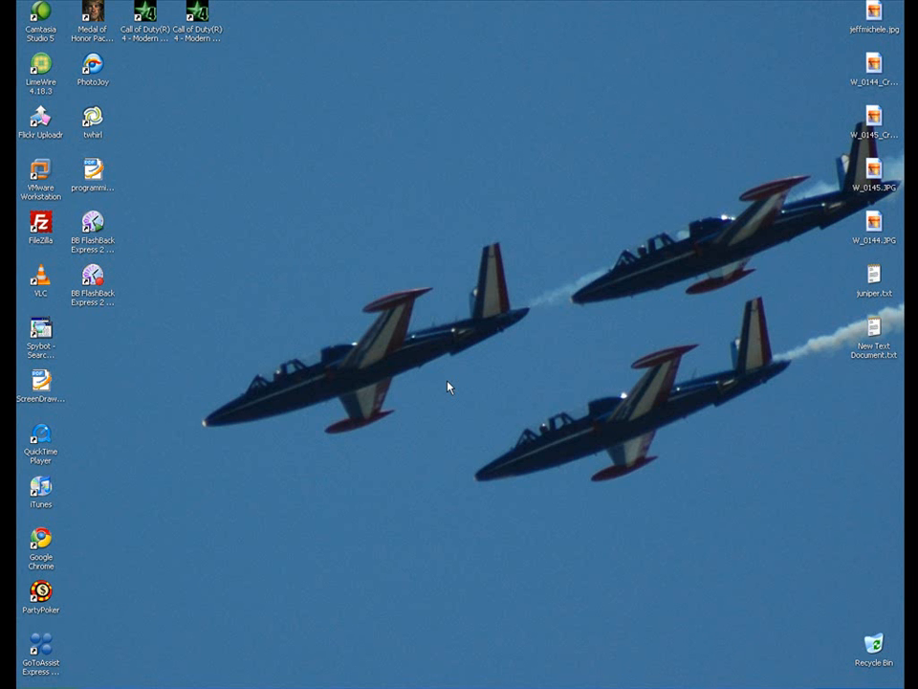
mouse_move(56, 665)
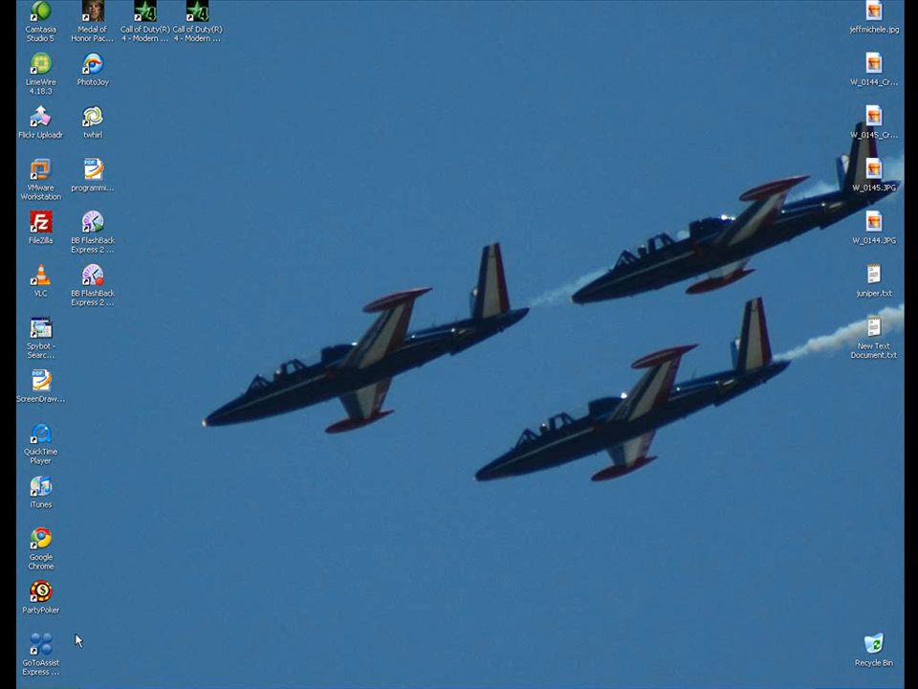
click(29, 673)
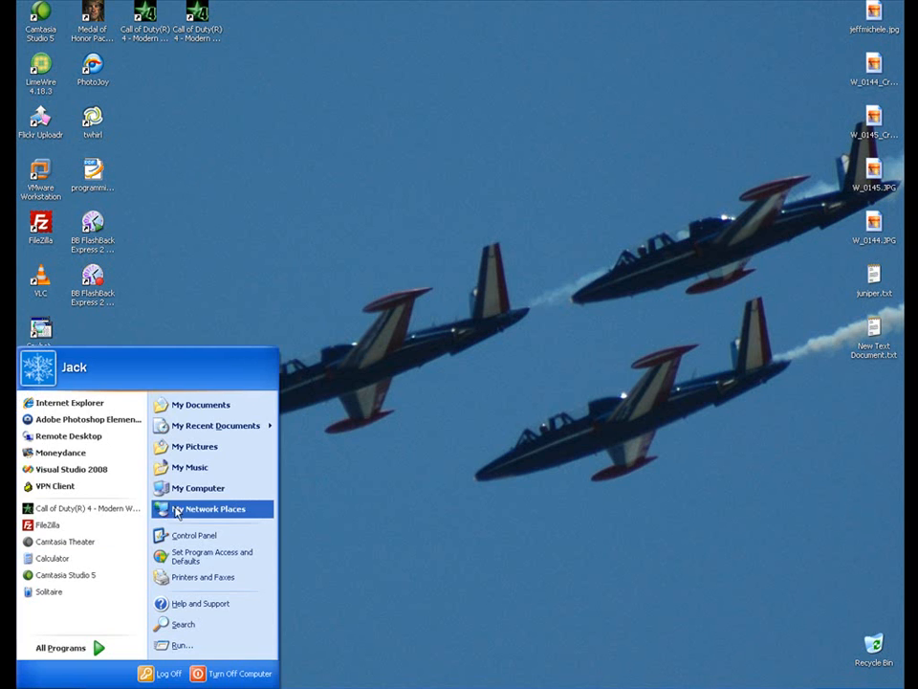
click(199, 488)
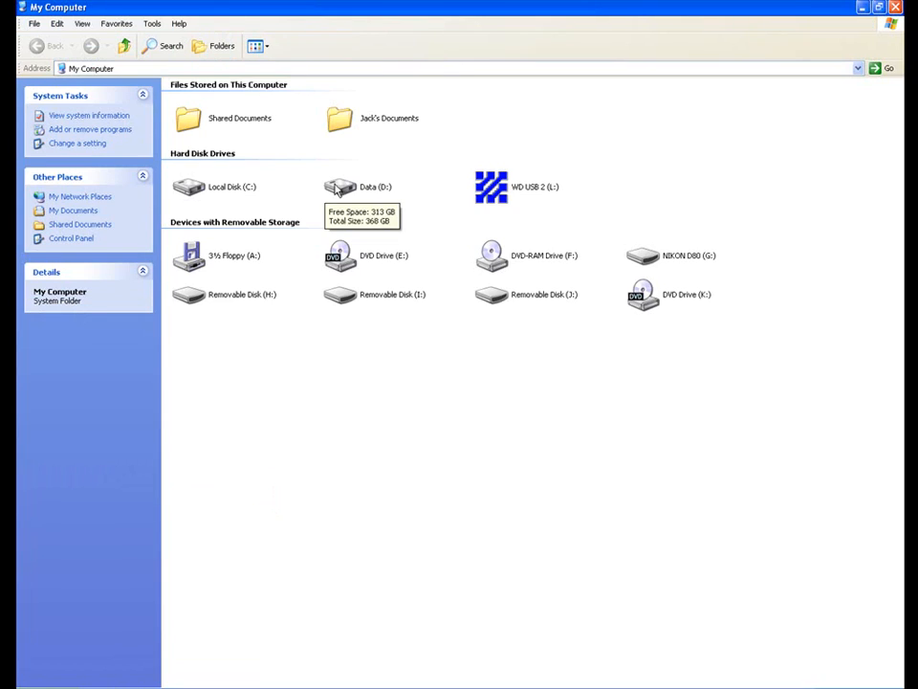
double_click(375, 187)
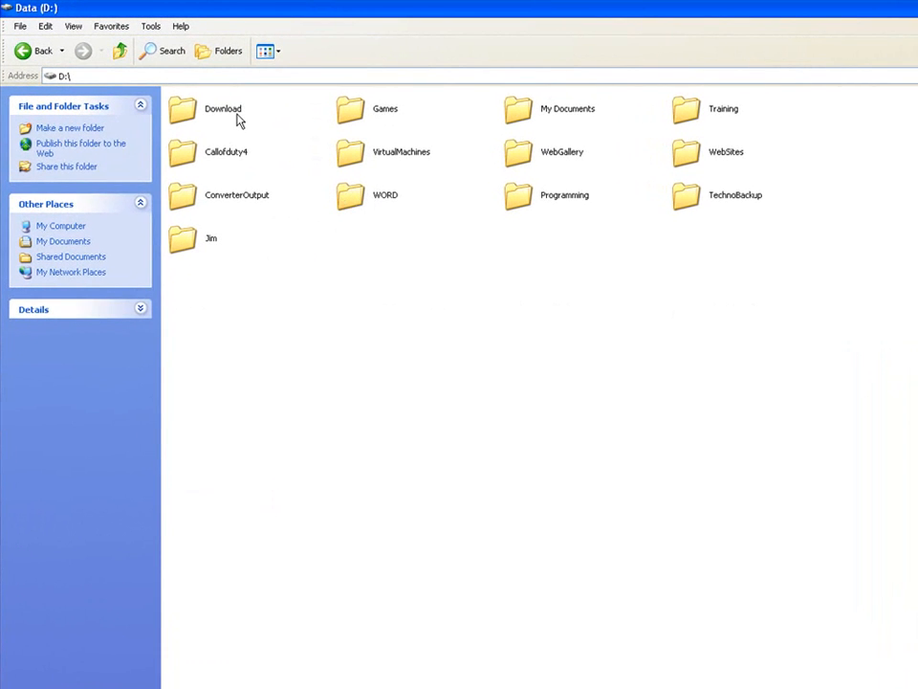
double_click(182, 107)
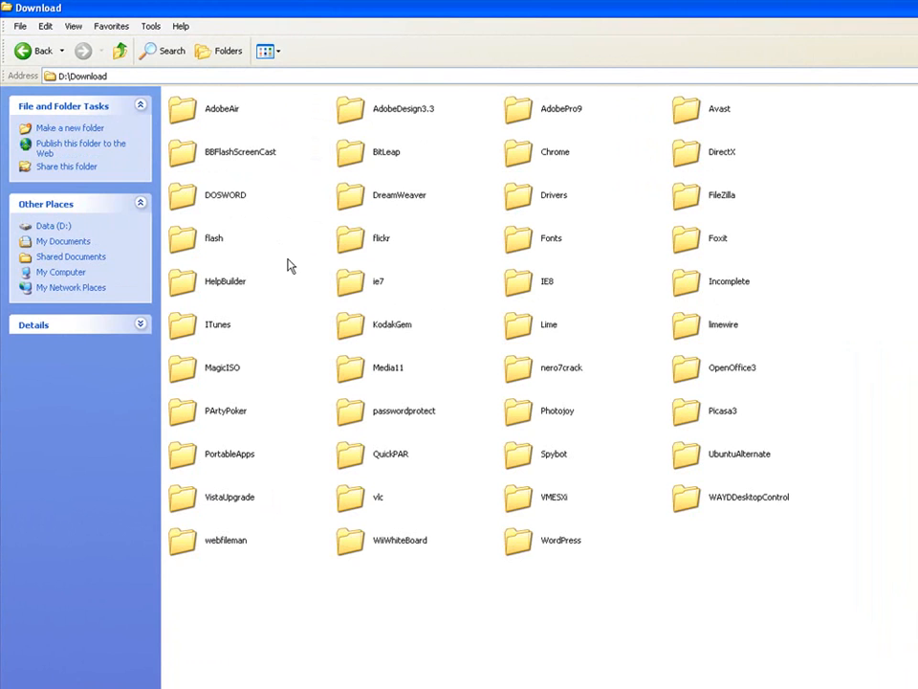
mouse_move(616, 400)
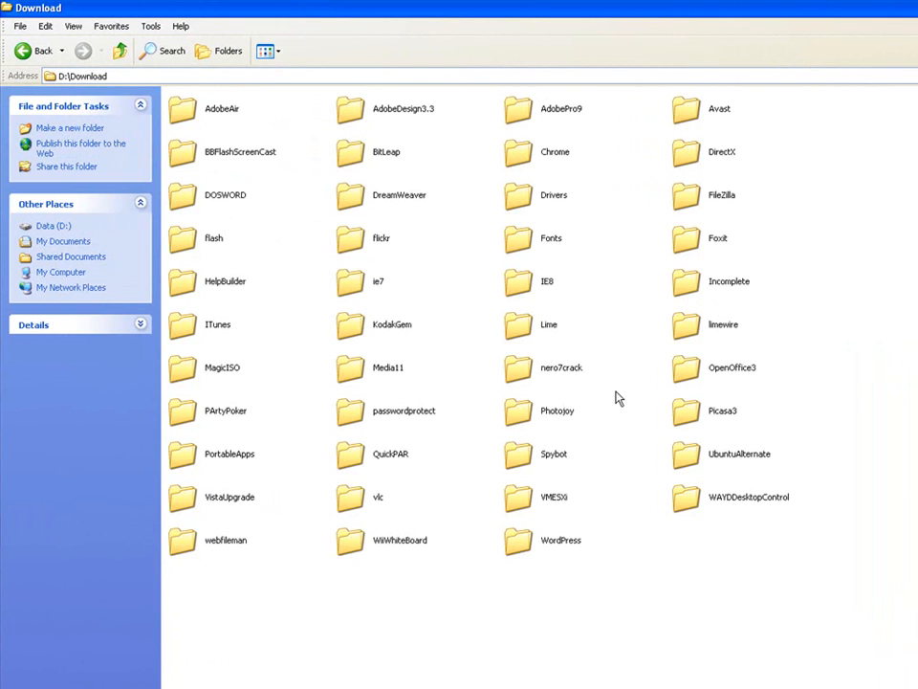
double_click(723, 412)
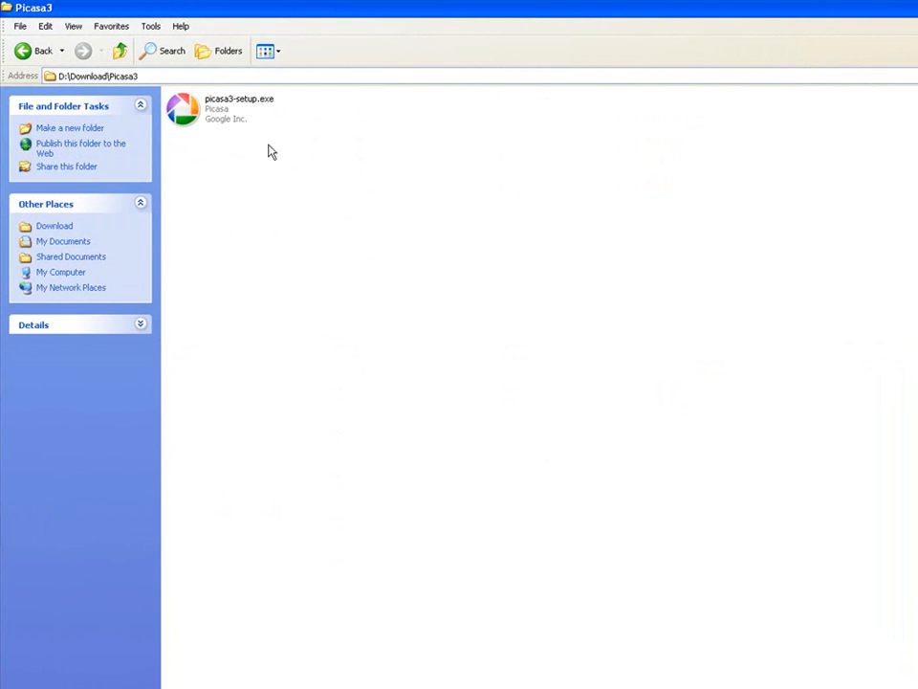
mouse_move(214, 115)
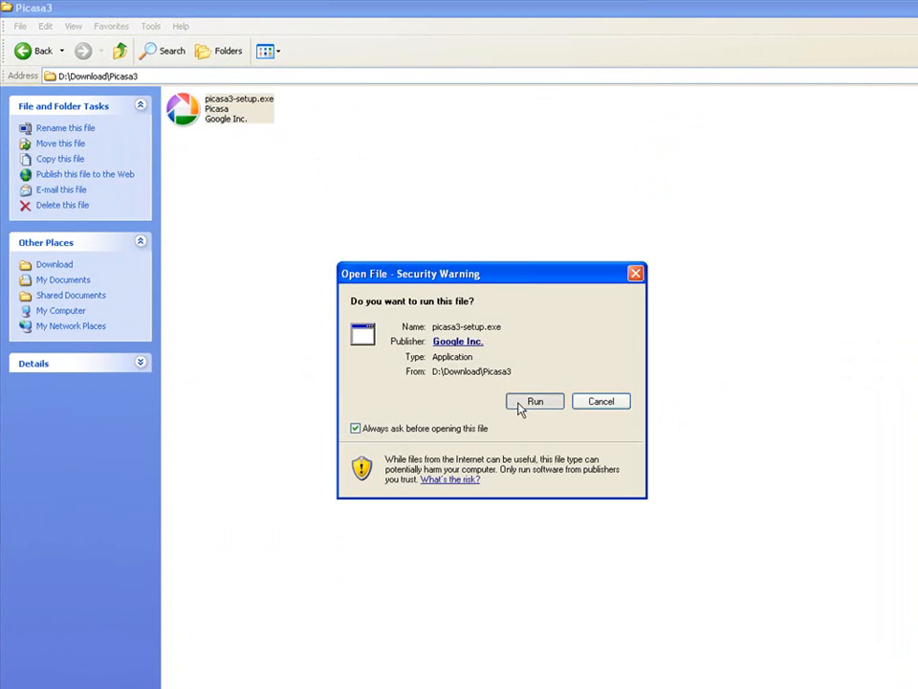
- Run picasa3-setup.exe, agree to the licence and install to the default Google\Picasa3 folder
click(534, 402)
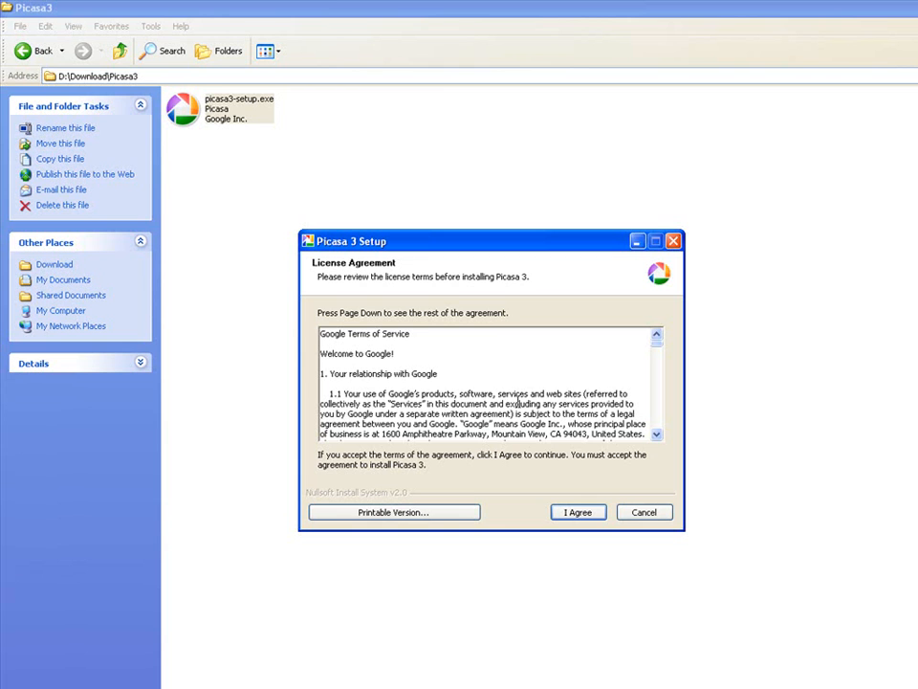
mouse_move(605, 373)
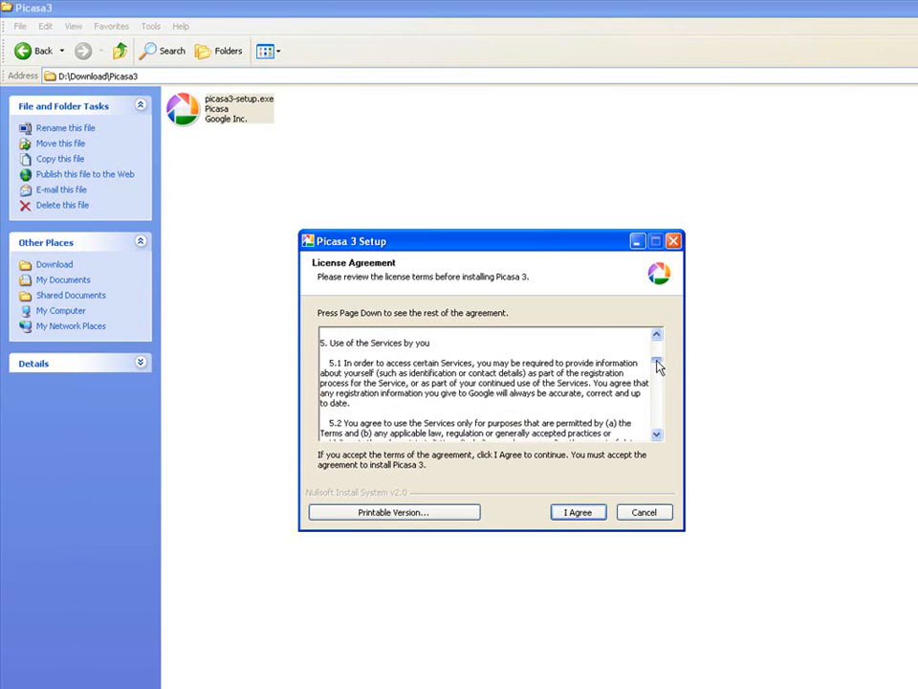
click(656, 337)
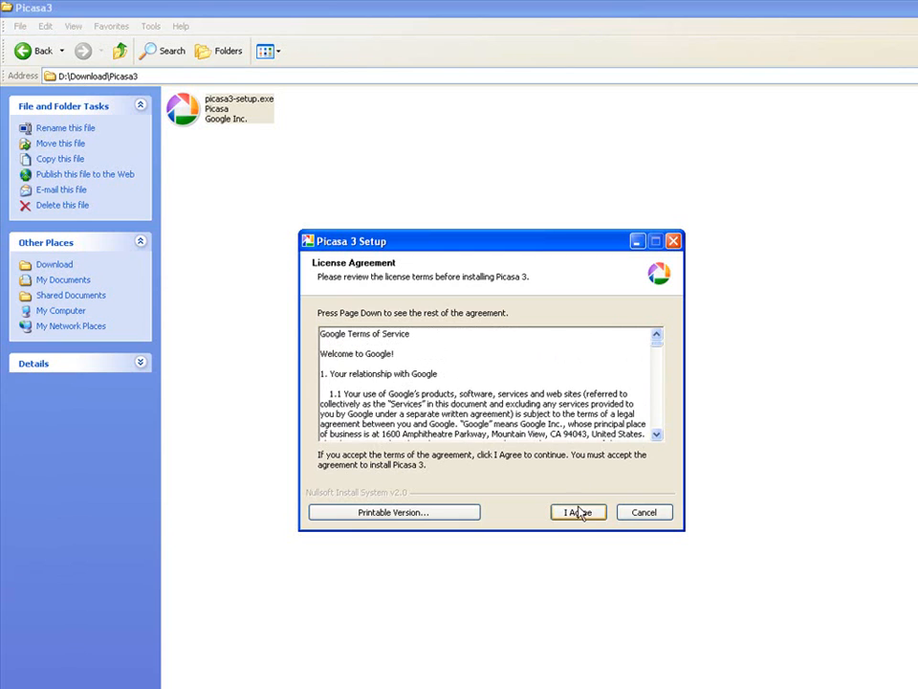
click(578, 512)
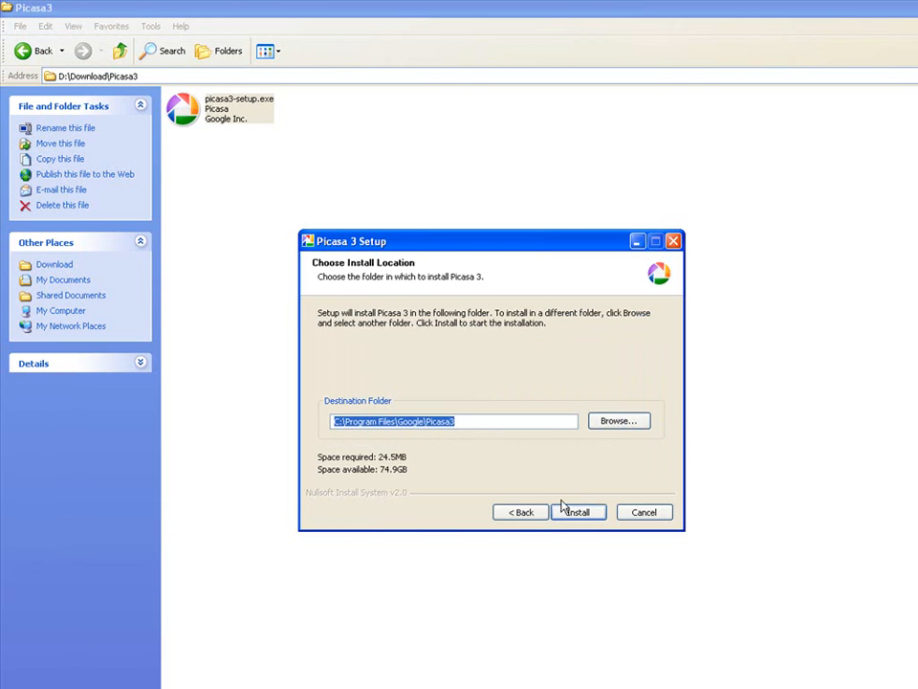
mouse_move(417, 456)
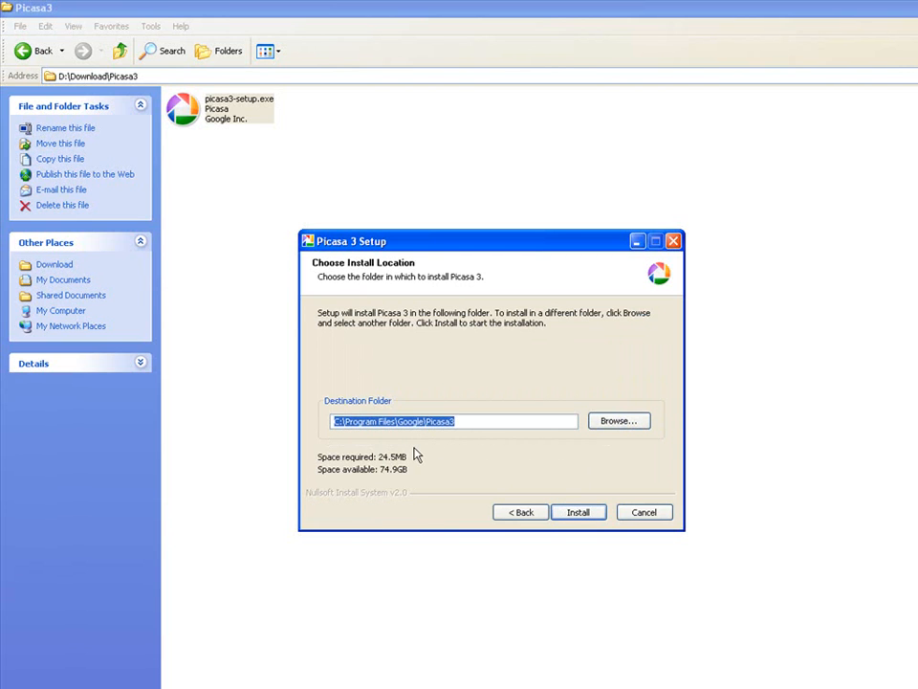
mouse_move(449, 440)
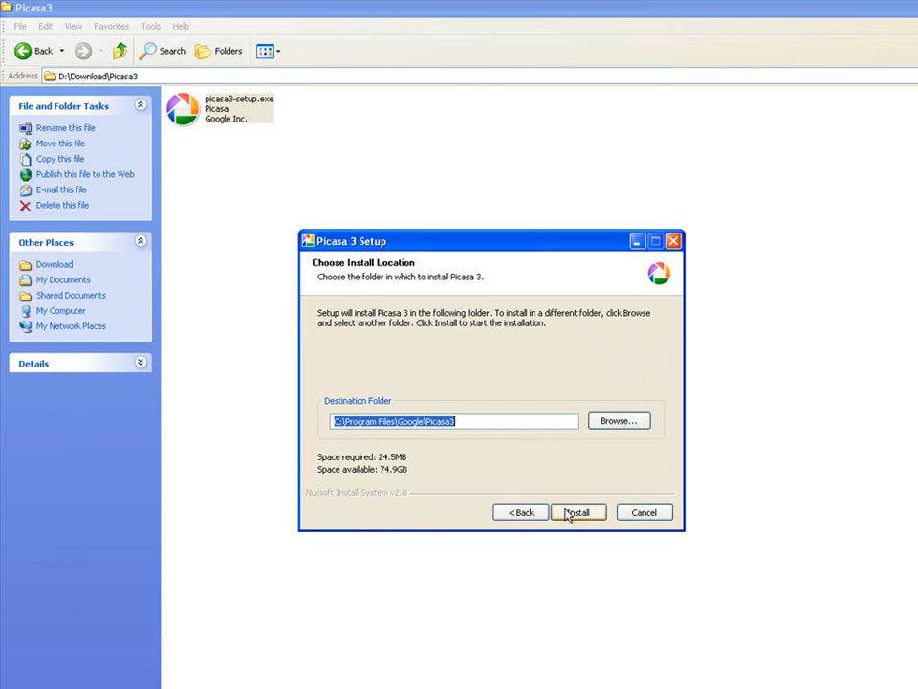
click(578, 513)
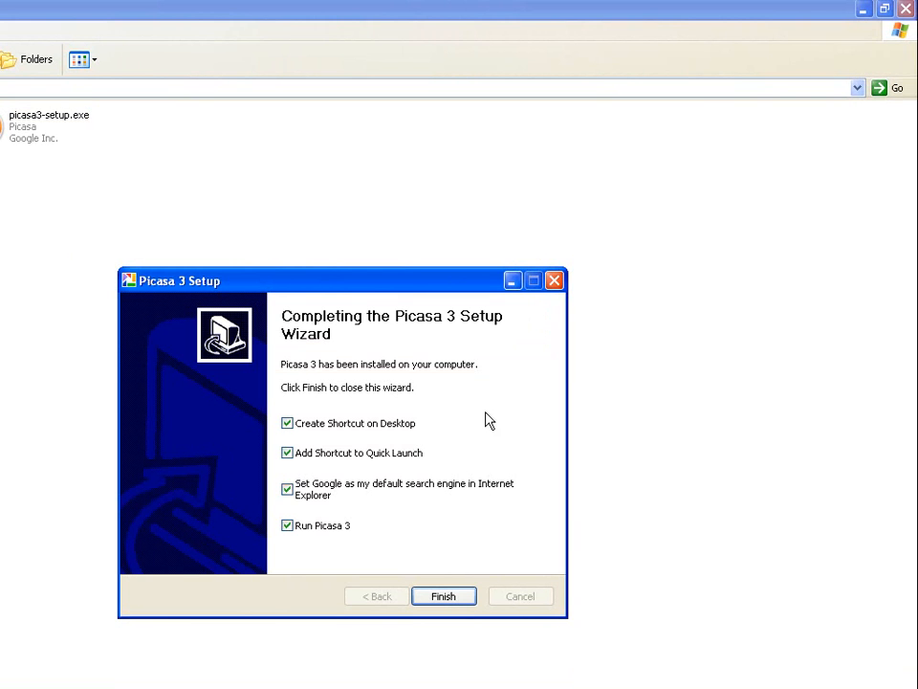
- Allow the registry change, uncheck Quick Launch shortcut and Google default search, and finish setup
click(444, 597)
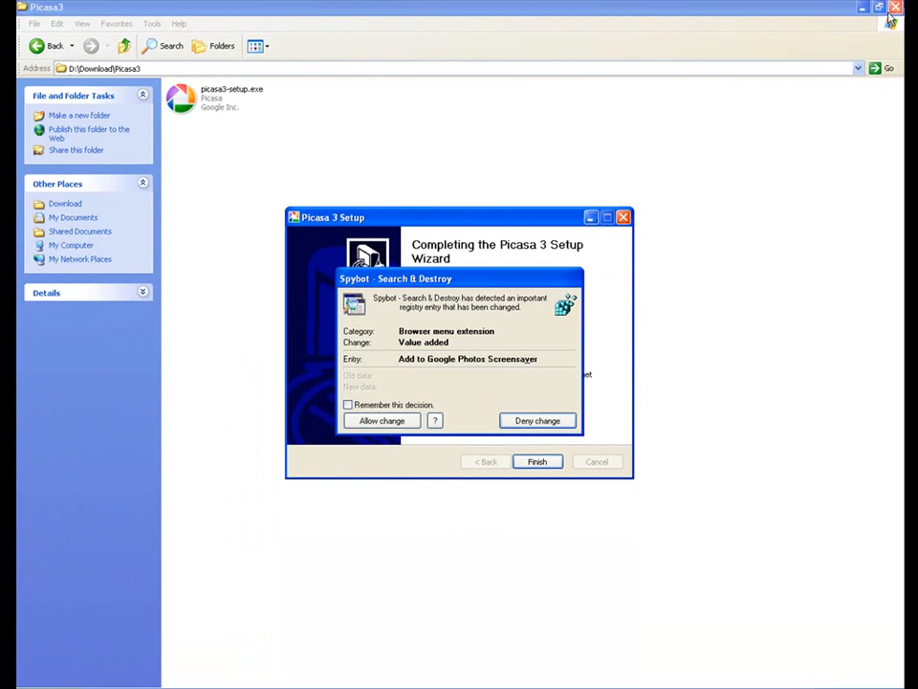
click(896, 7)
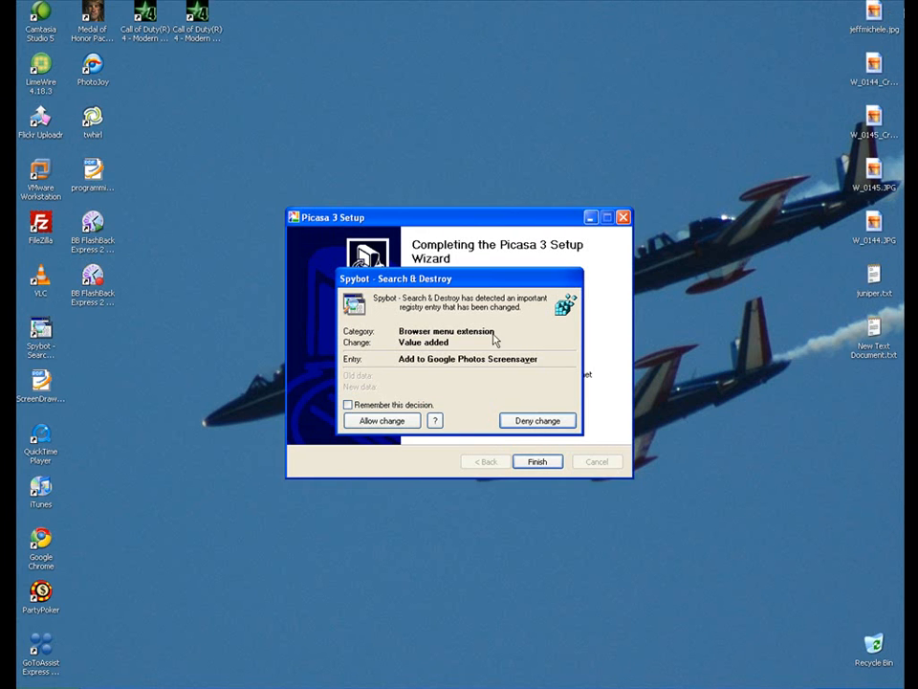
click(536, 420)
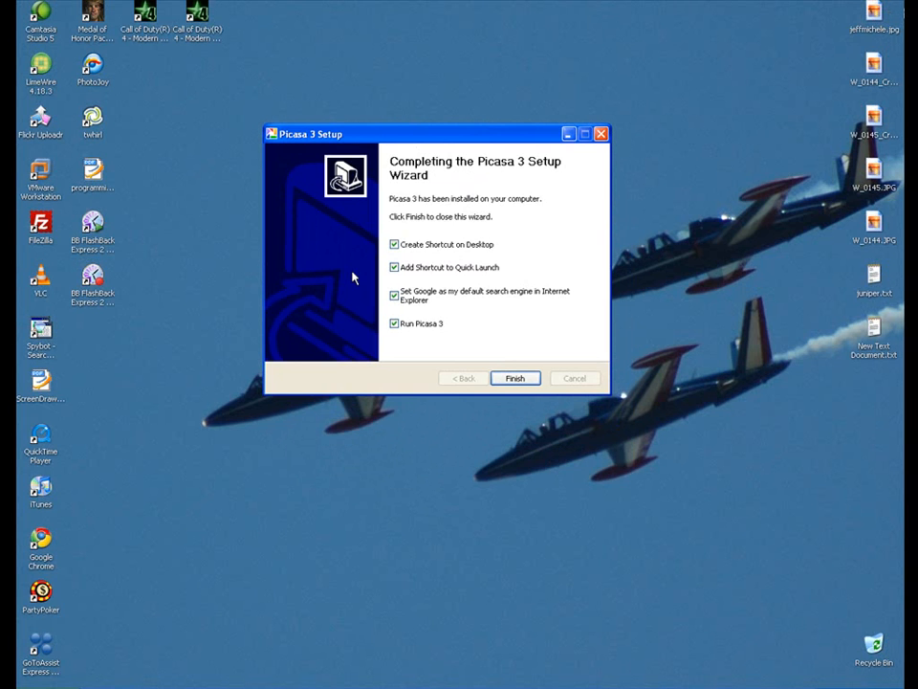
mouse_move(429, 354)
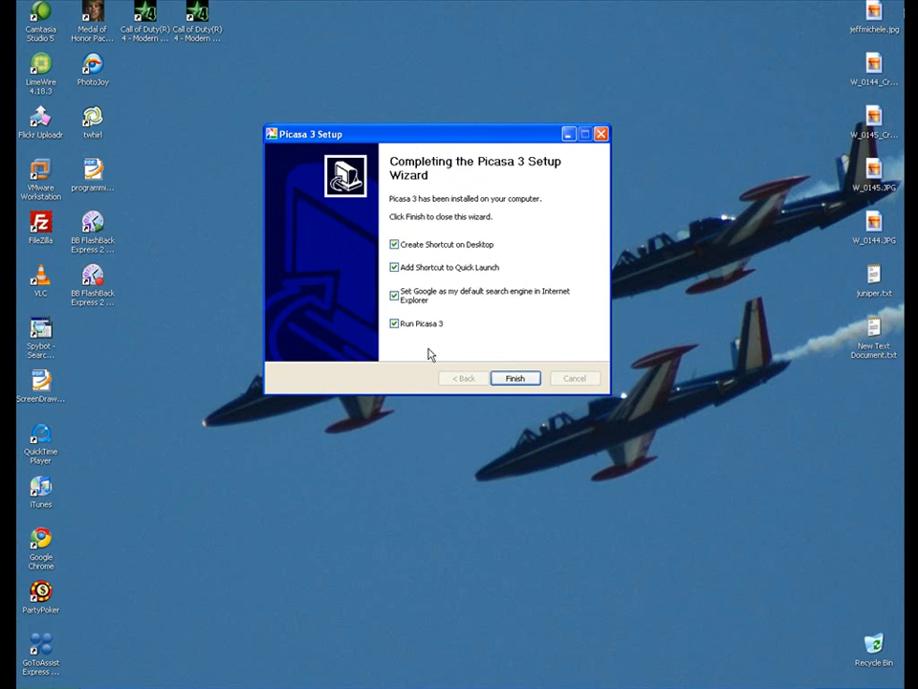
mouse_move(448, 337)
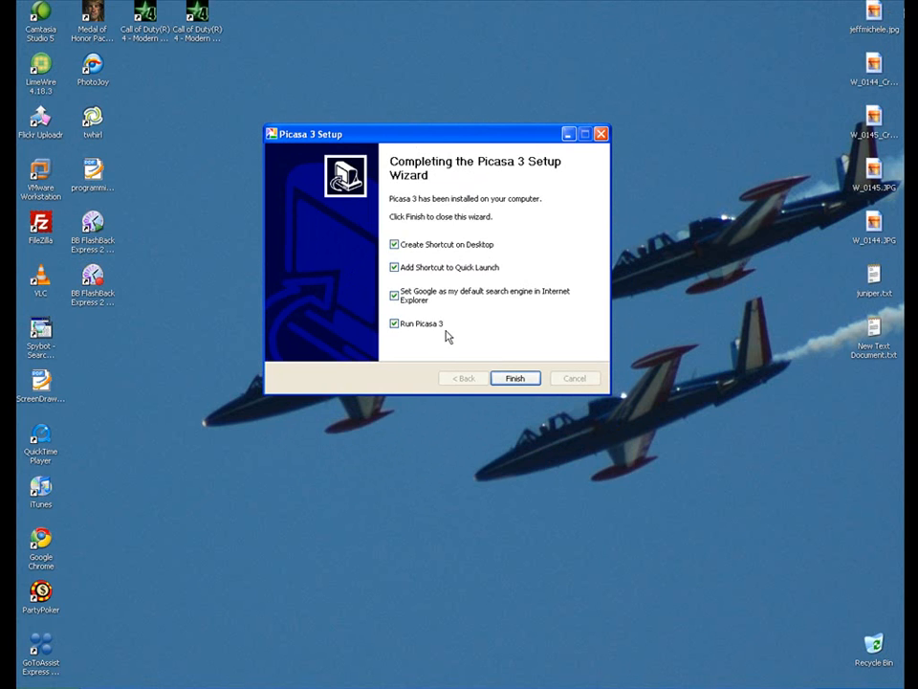
mouse_move(226, 488)
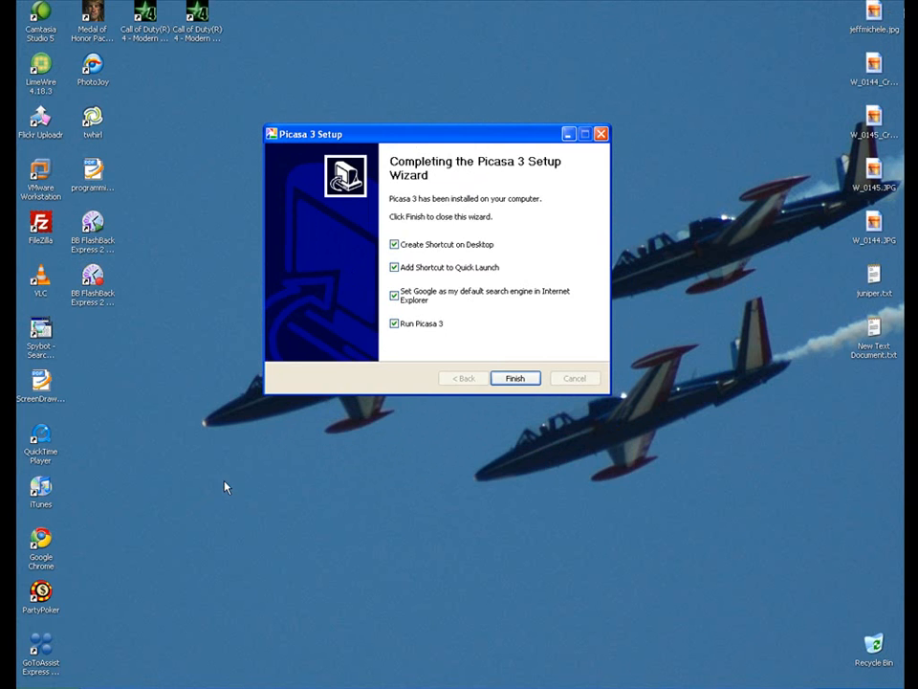
mouse_move(220, 566)
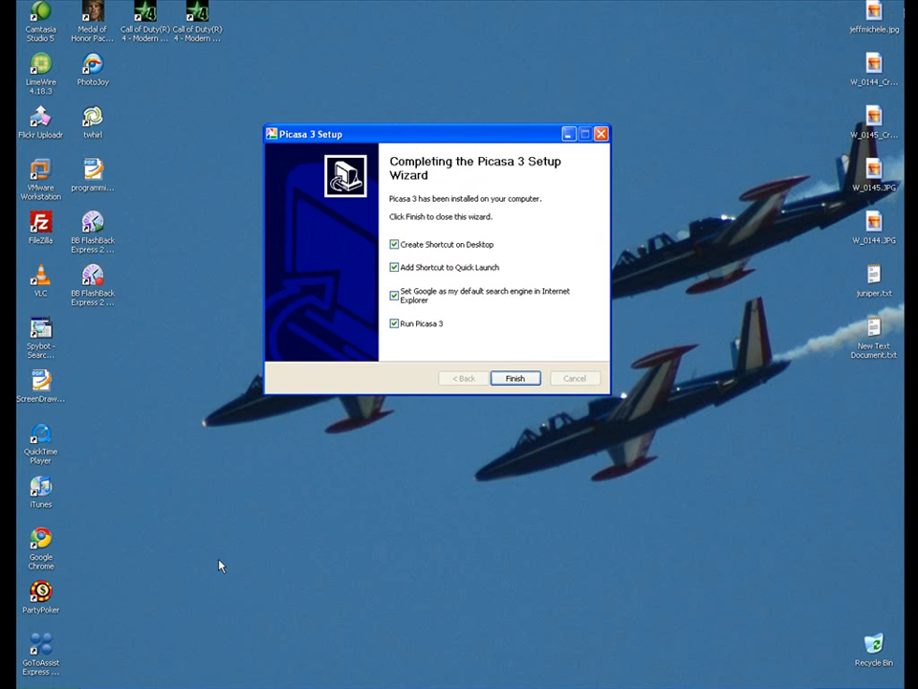
mouse_move(279, 494)
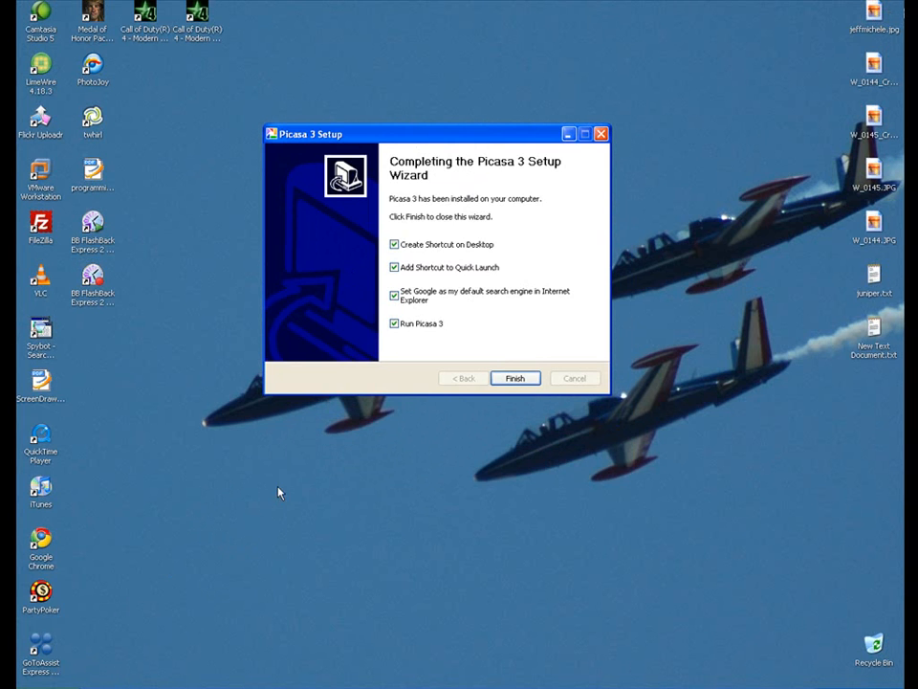
mouse_move(411, 284)
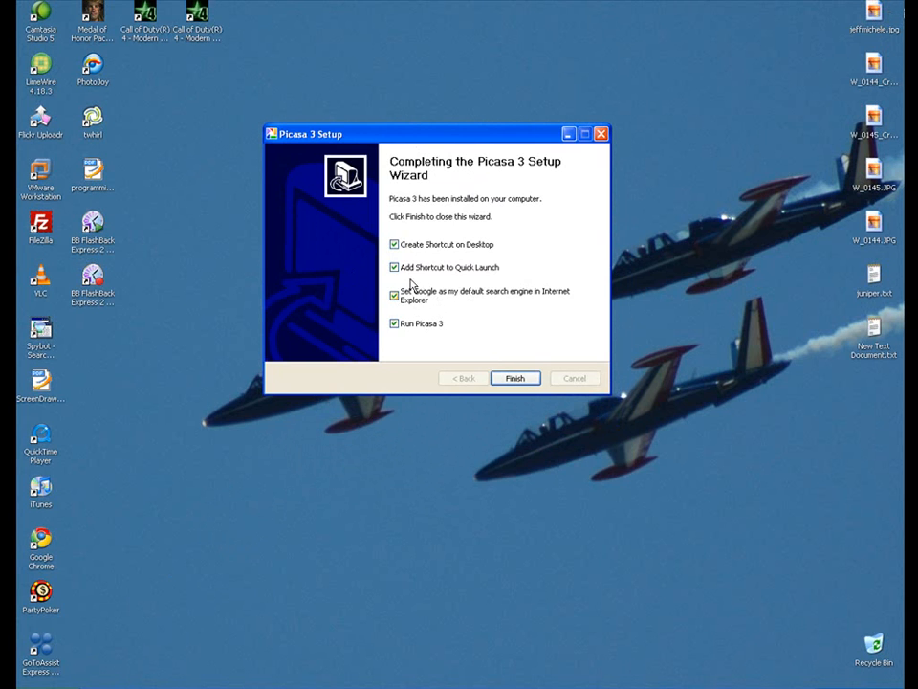
click(394, 268)
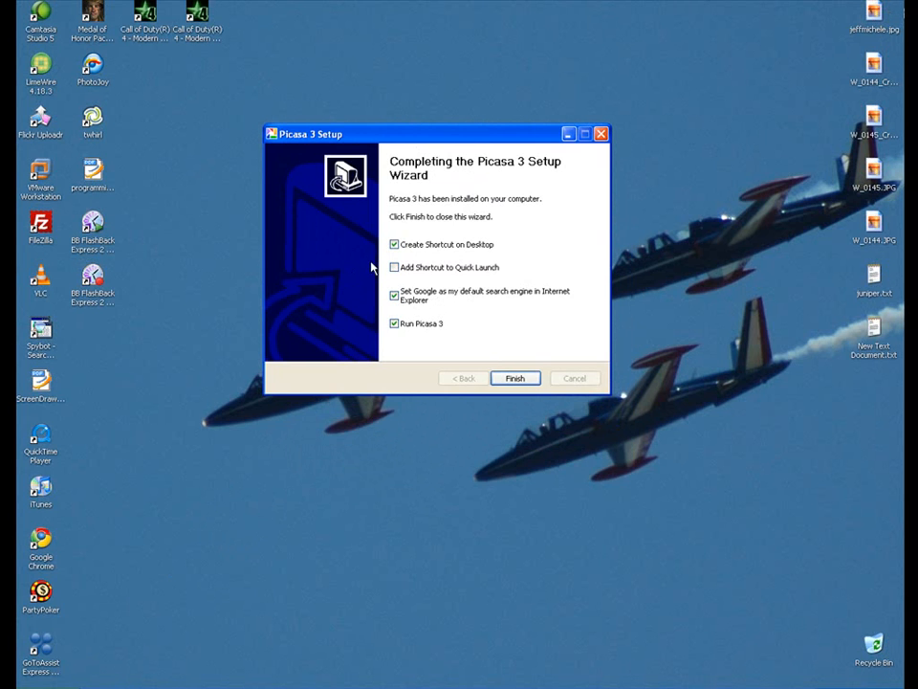
mouse_move(499, 251)
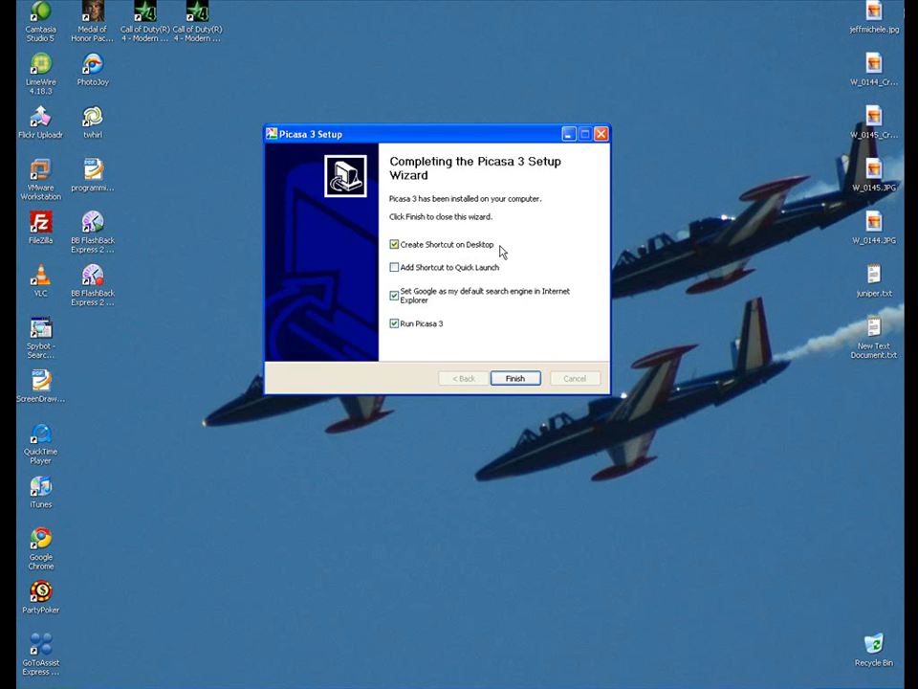
mouse_move(471, 253)
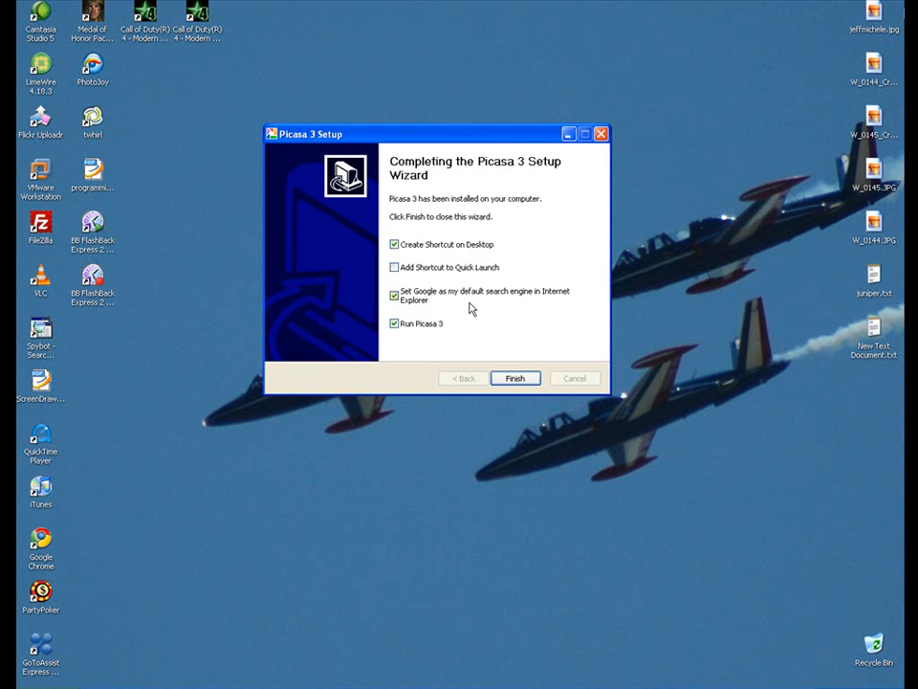
mouse_move(497, 307)
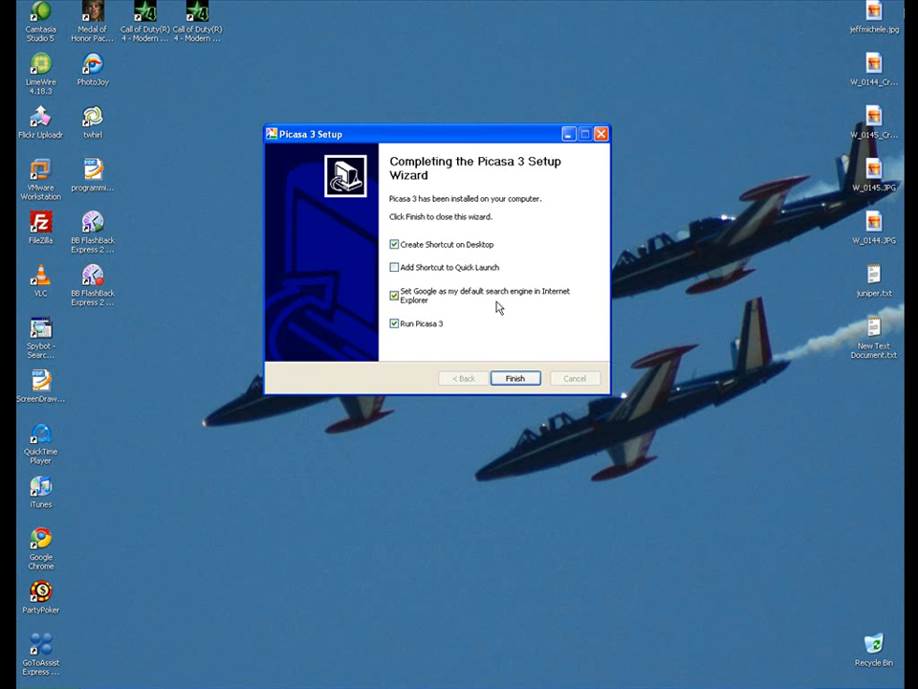
mouse_move(438, 304)
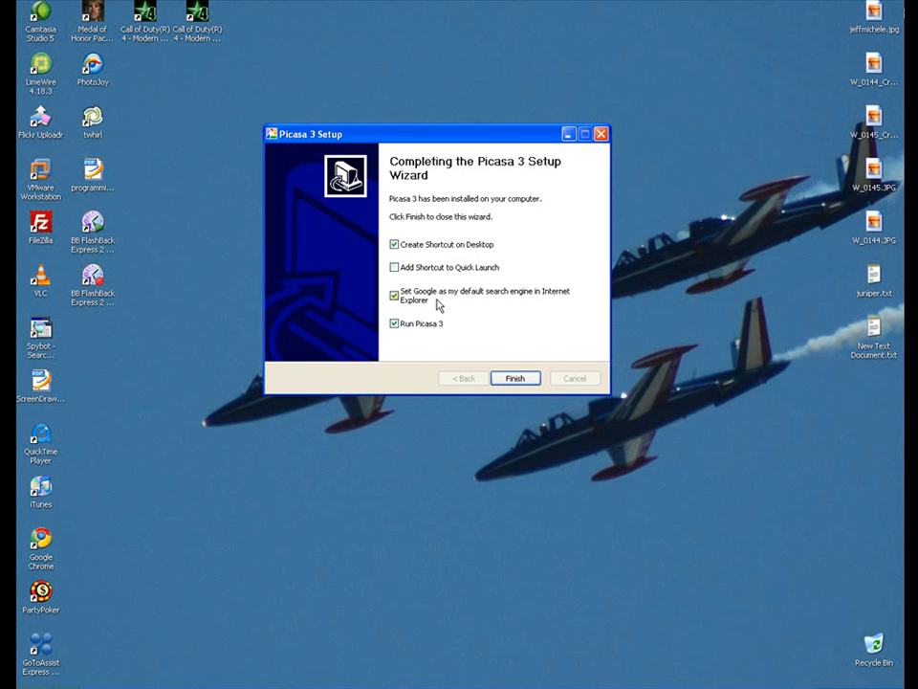
click(394, 294)
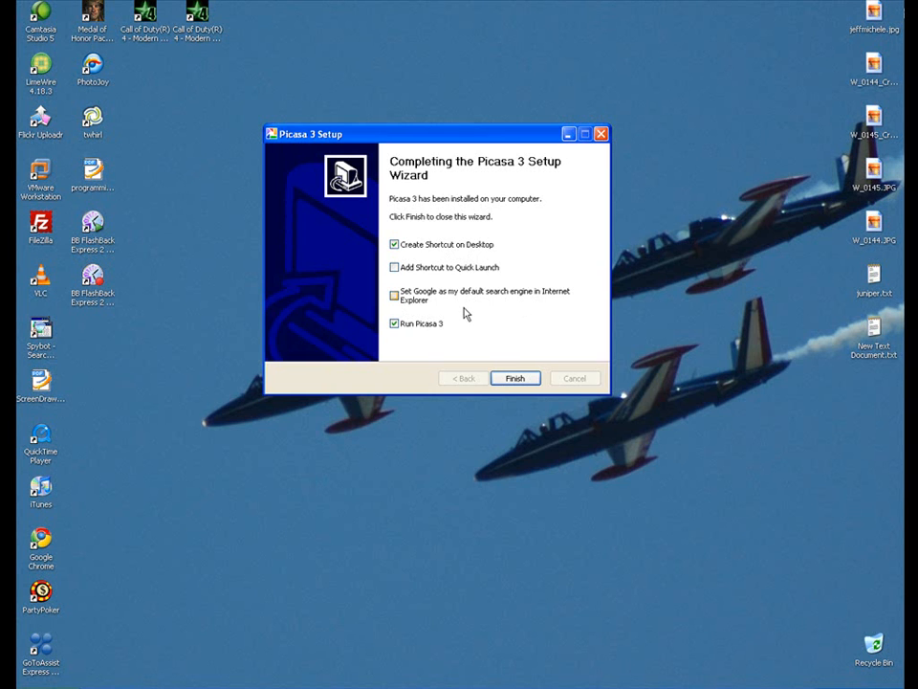
mouse_move(479, 302)
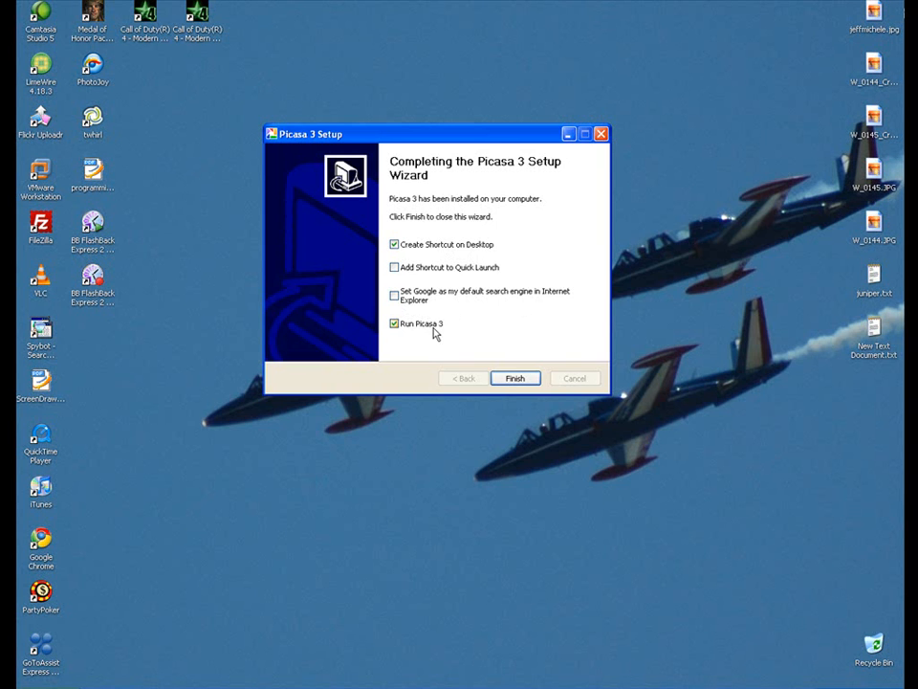
click(515, 378)
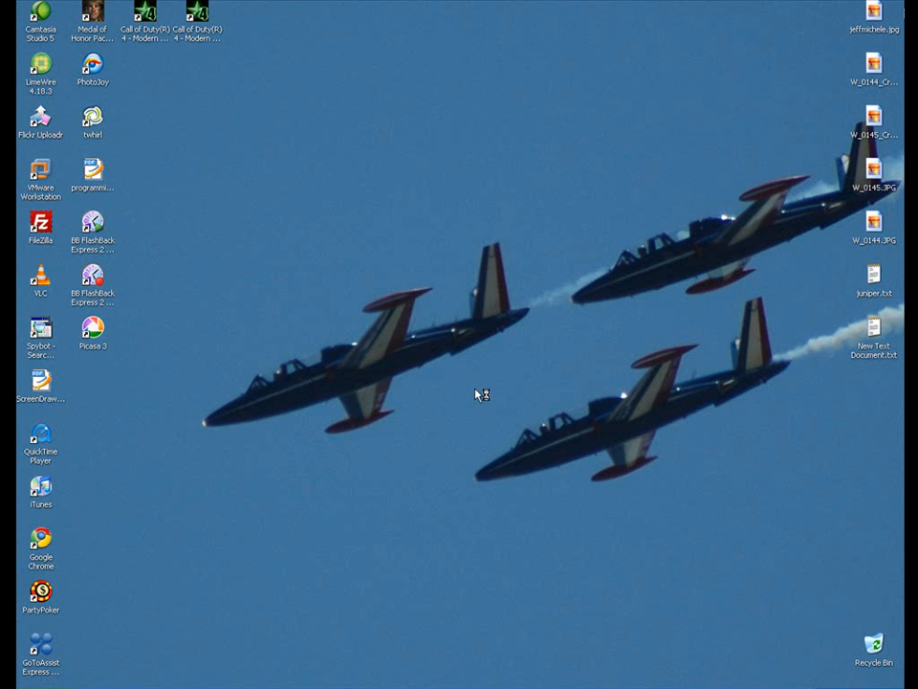
- Launch Picasa 3 and scan only My Documents, My Pictures and the Desktop
double_click(91, 329)
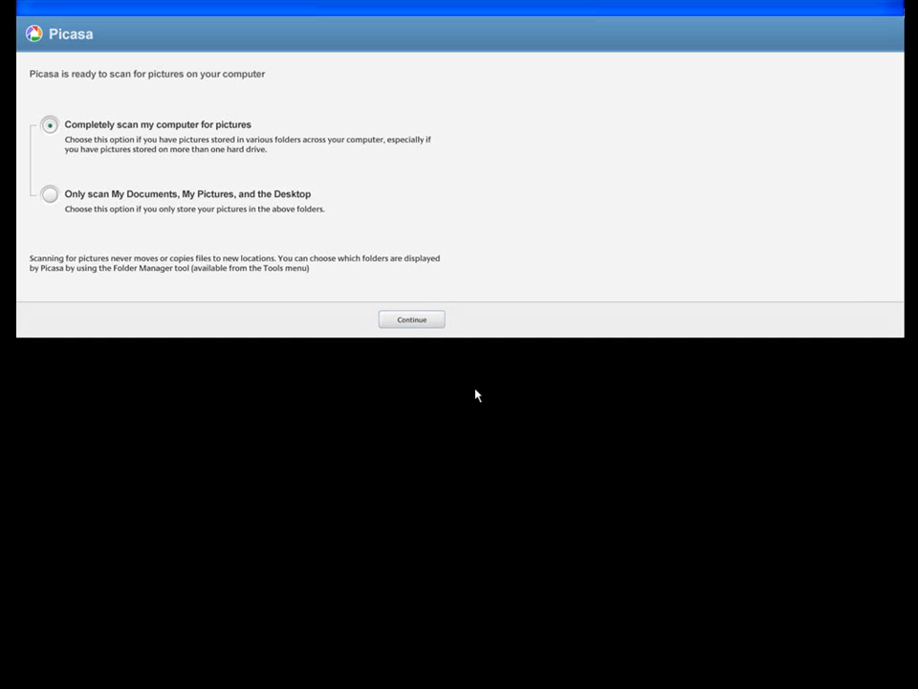
mouse_move(226, 140)
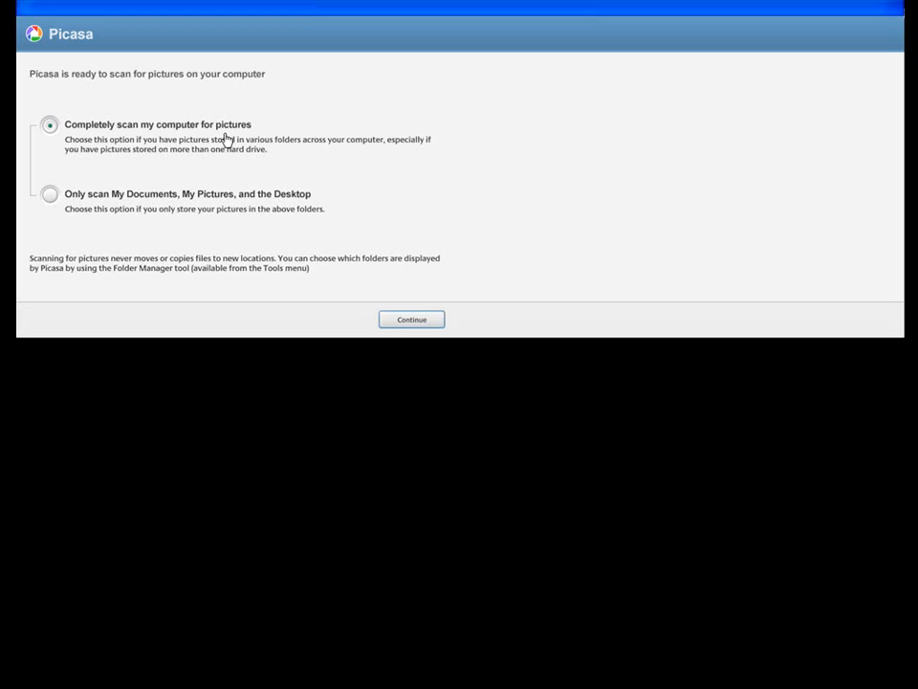
mouse_move(214, 164)
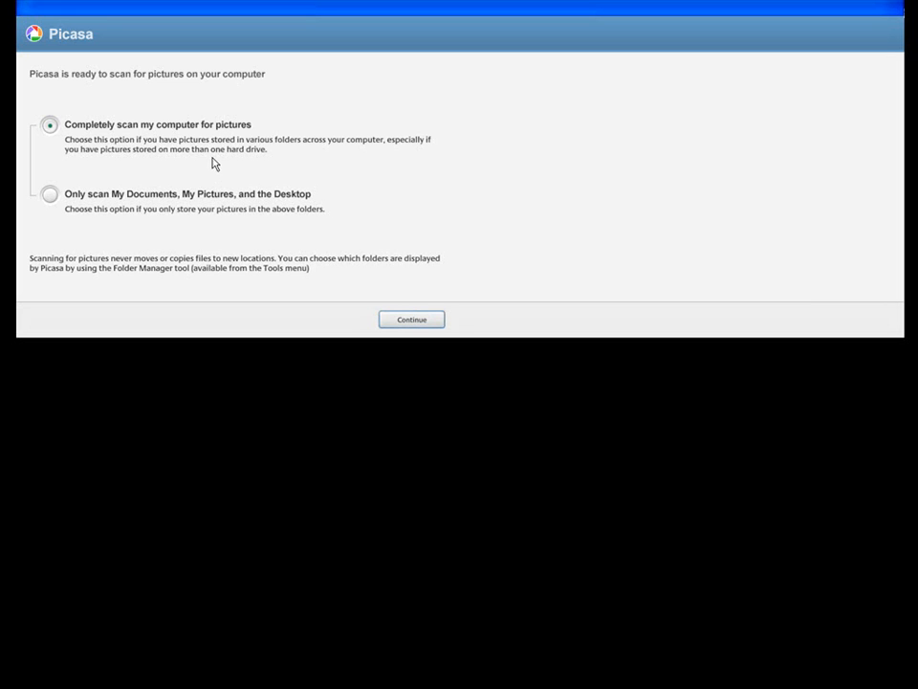
mouse_move(157, 206)
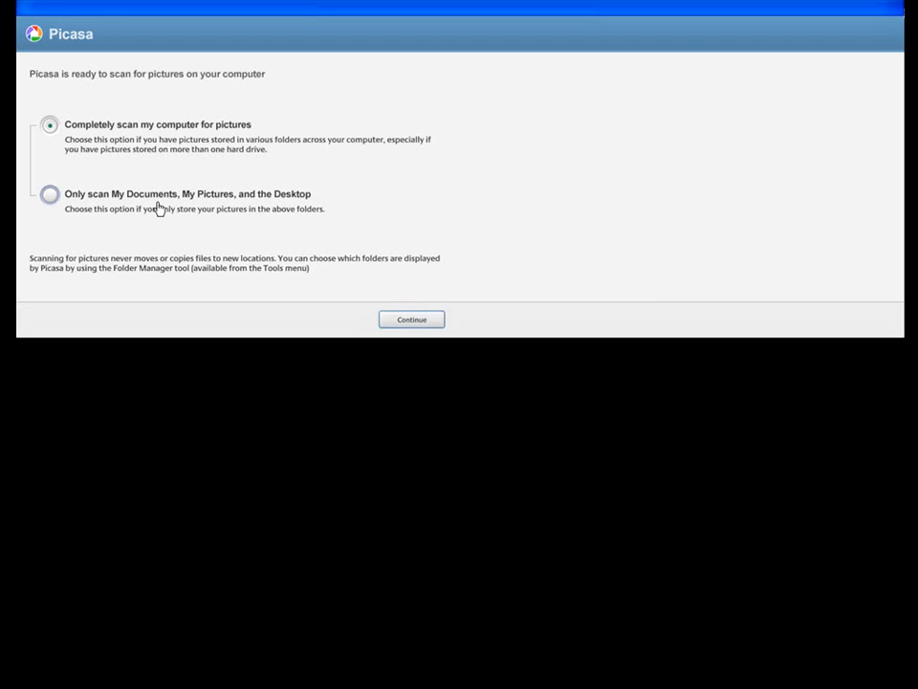
mouse_move(49, 208)
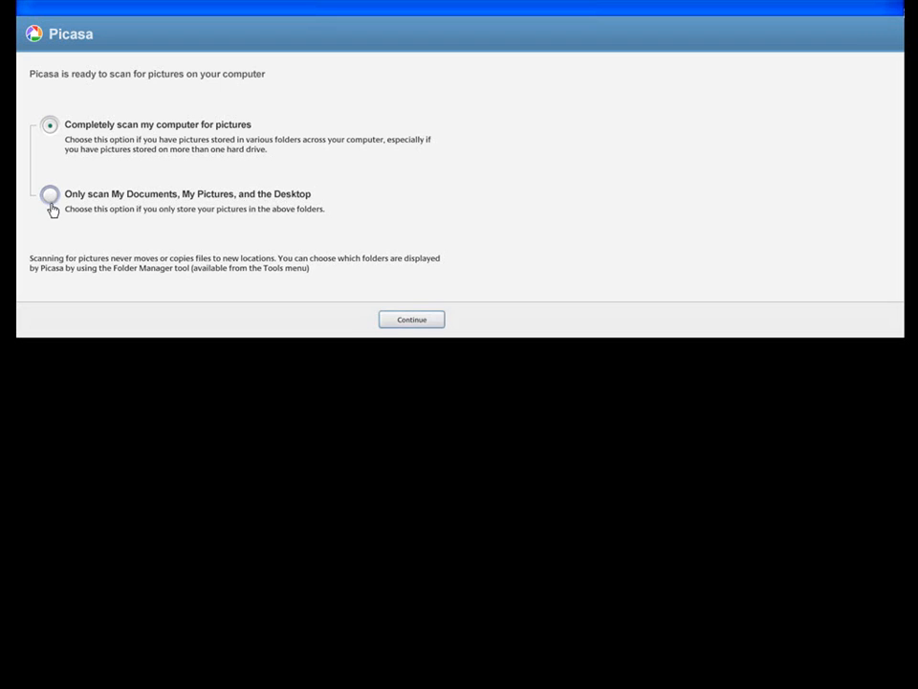
click(50, 195)
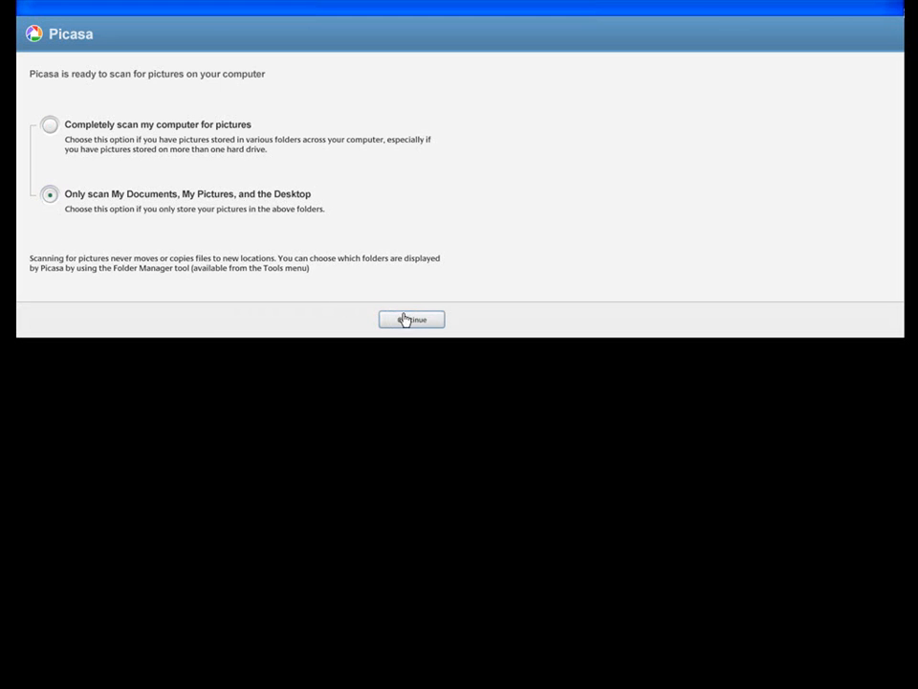
click(411, 318)
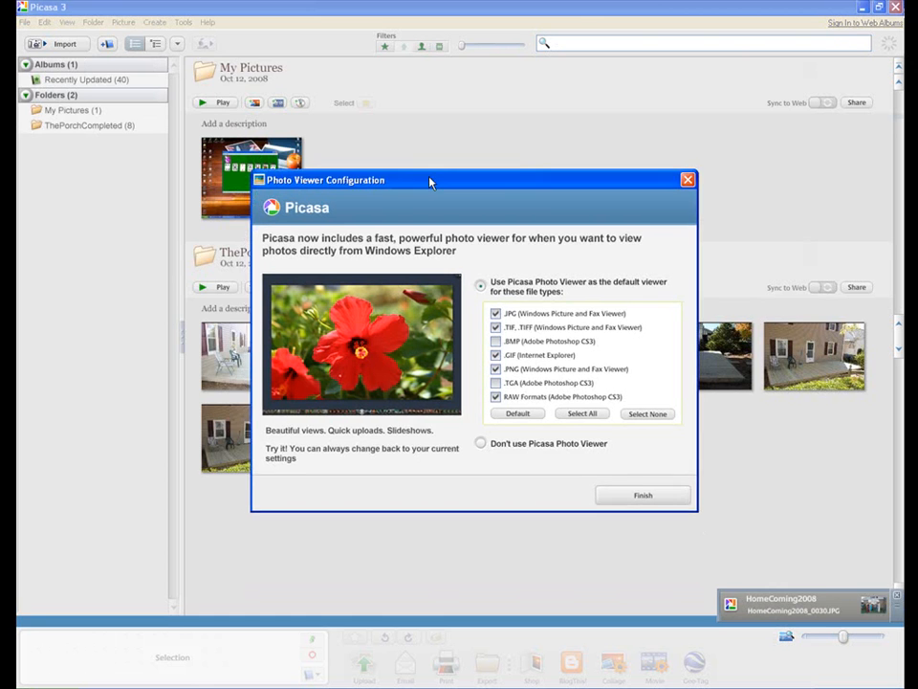
- Choose 'Don't use Picasa Photo Viewer' and finish the viewer configuration
drag(429, 180, 398, 99)
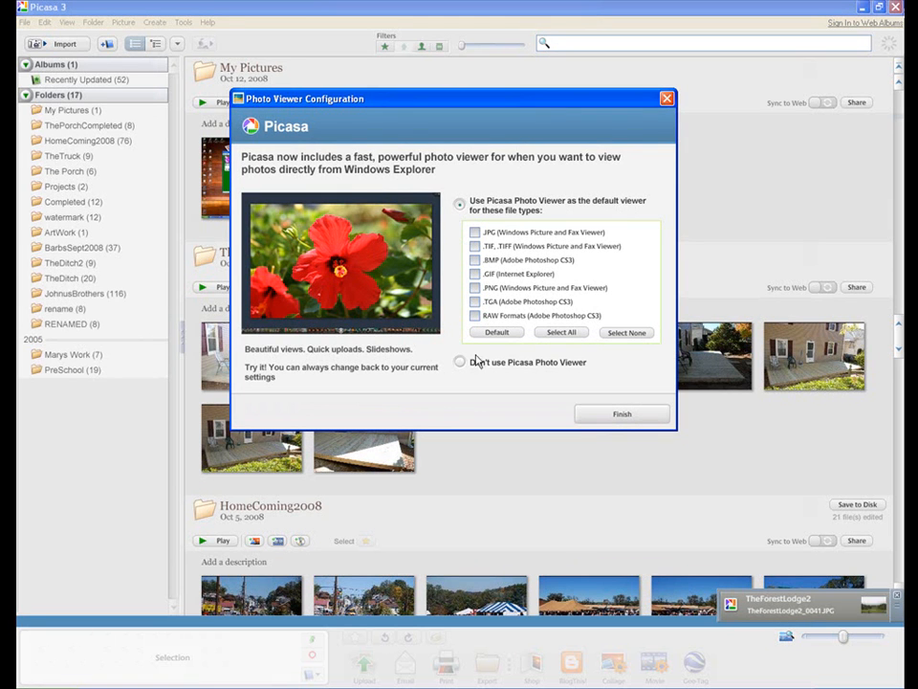
click(461, 361)
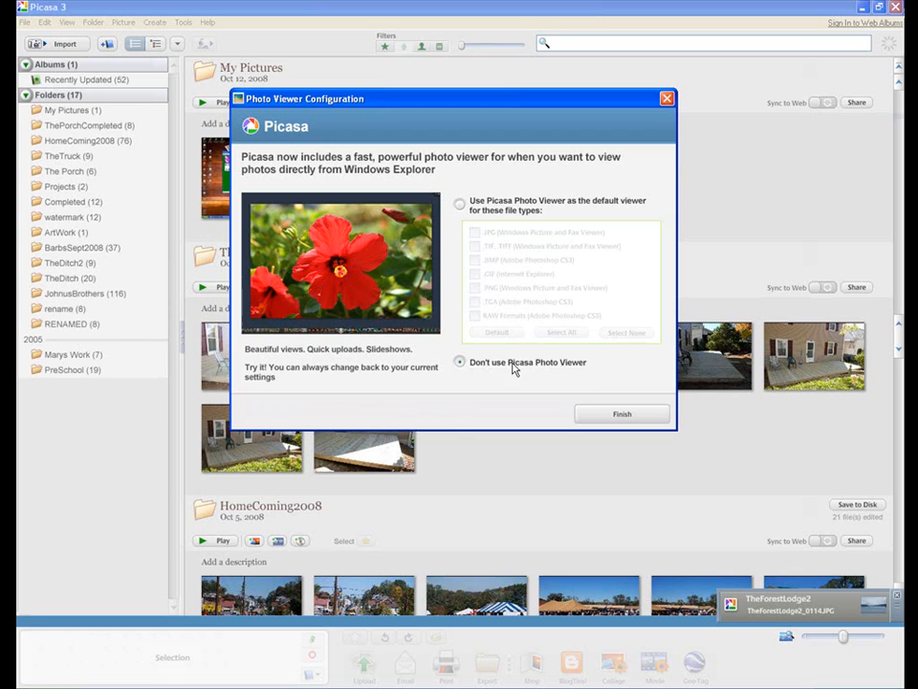
click(620, 413)
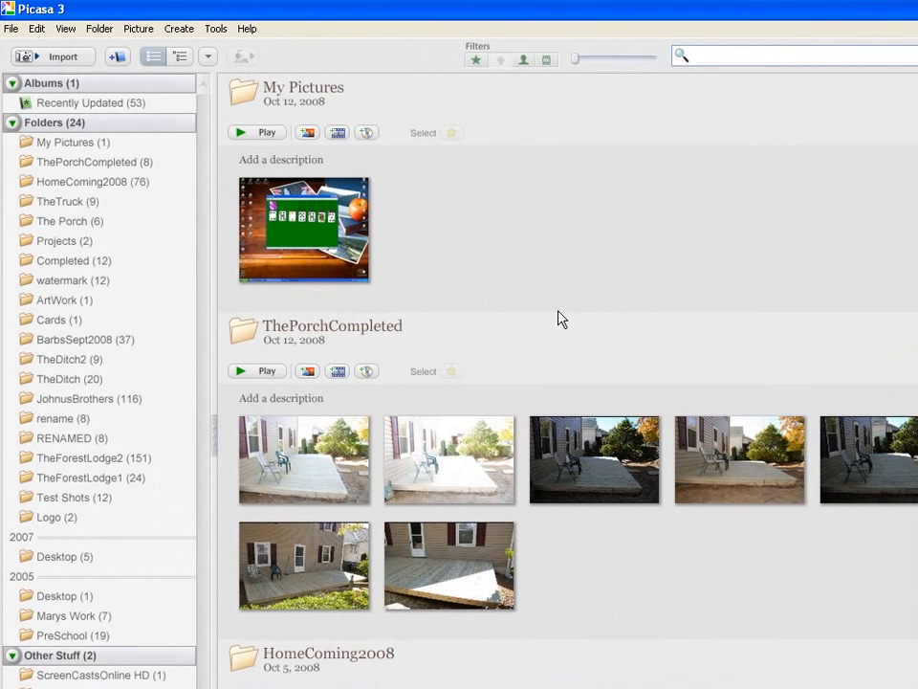
mouse_move(565, 329)
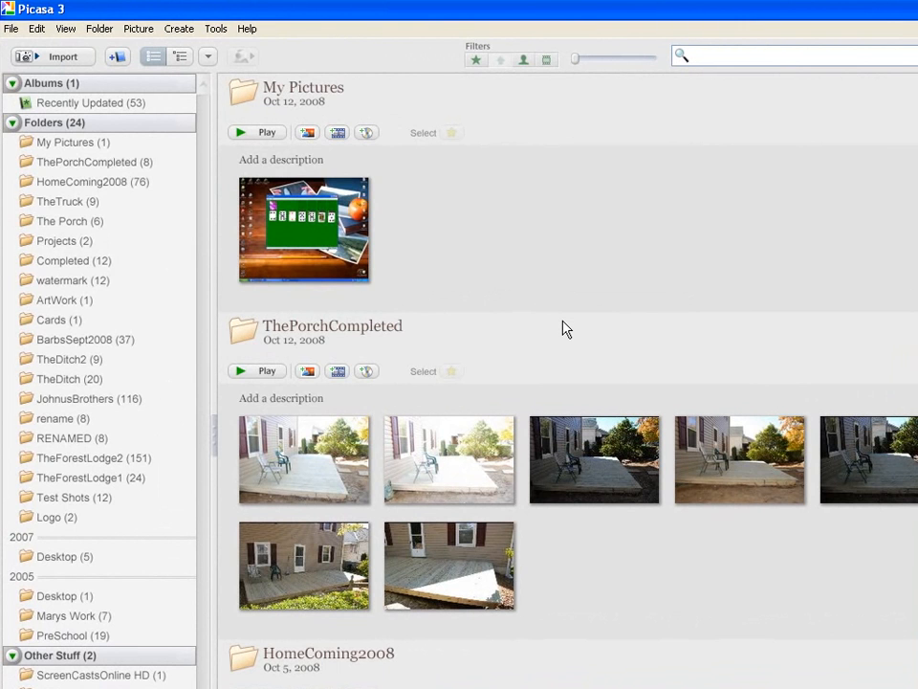
mouse_move(738, 465)
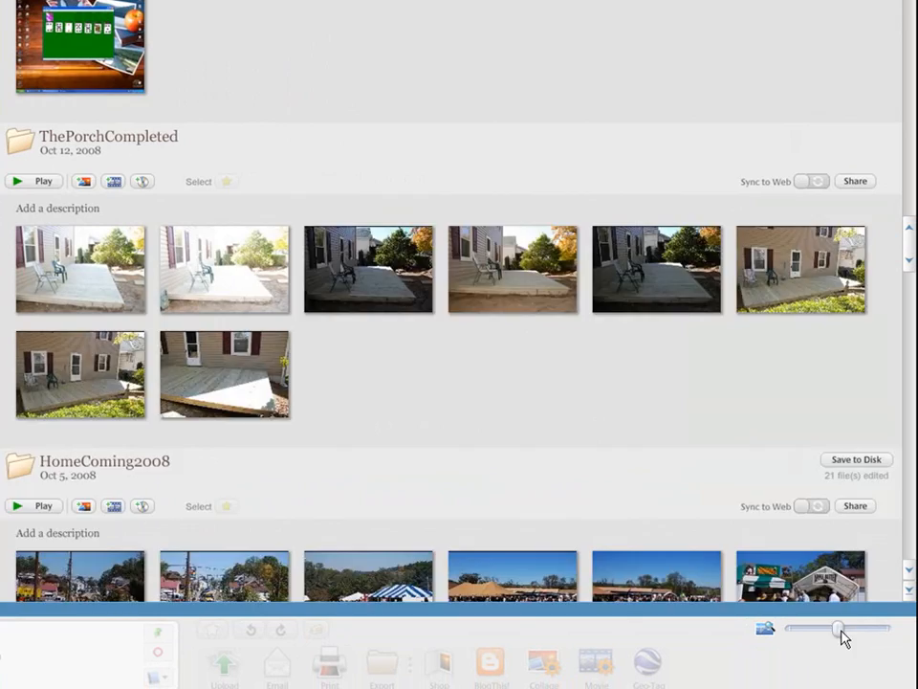
drag(838, 627, 884, 627)
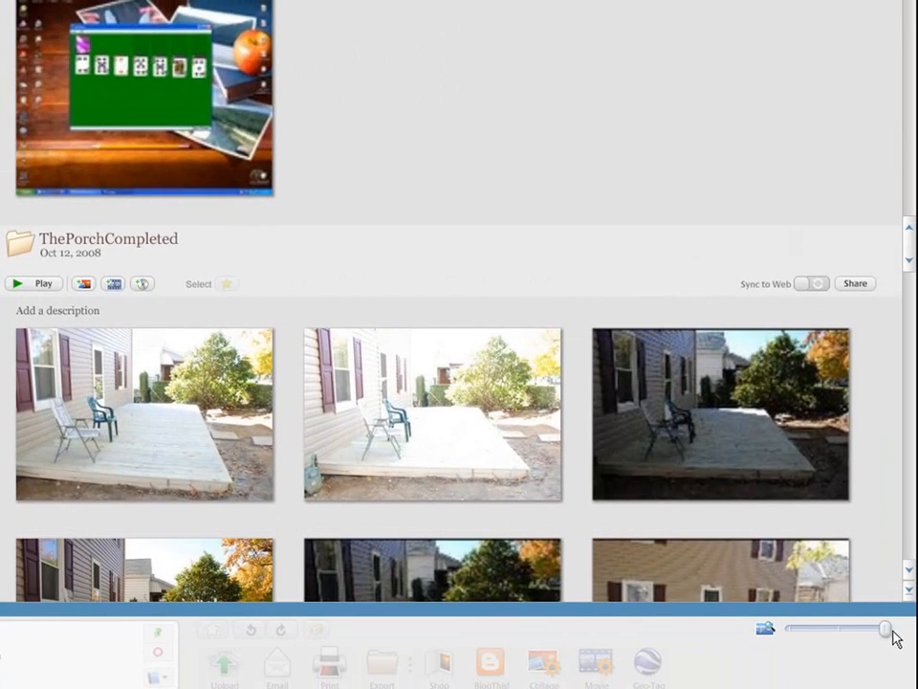
drag(884, 628, 826, 627)
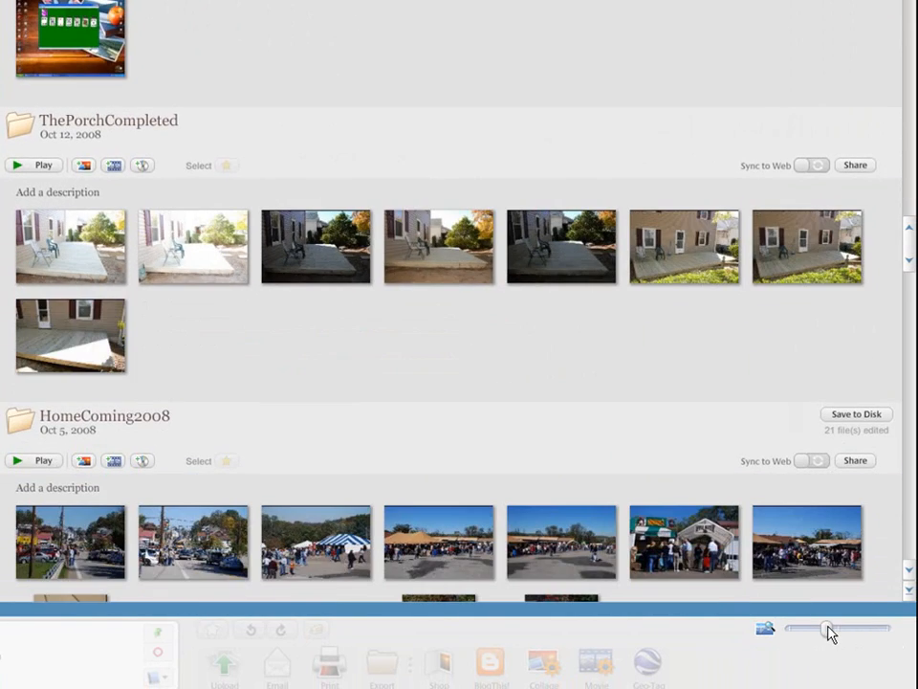
drag(826, 627, 838, 627)
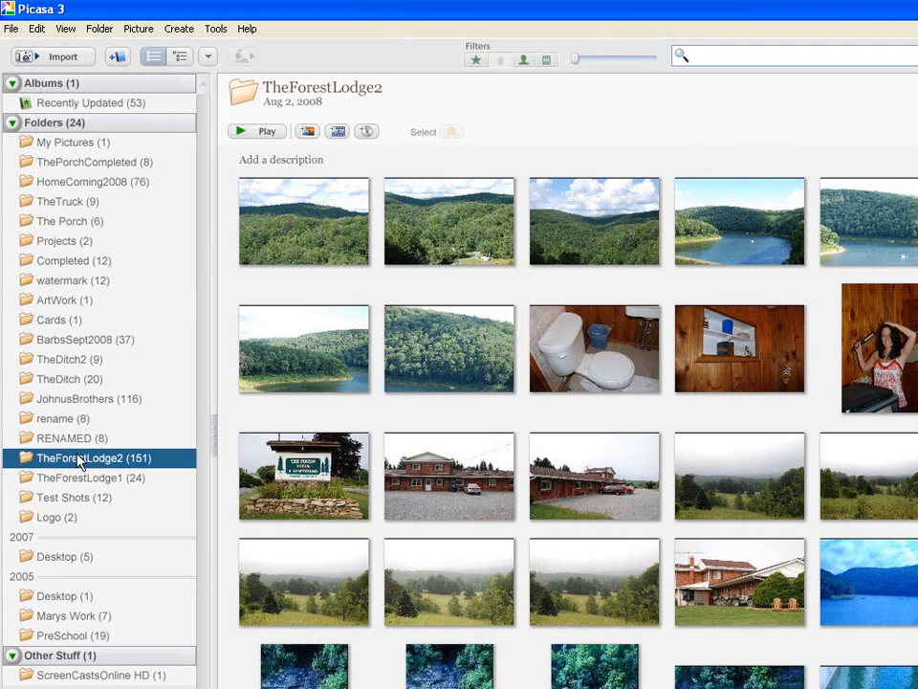
mouse_move(138, 483)
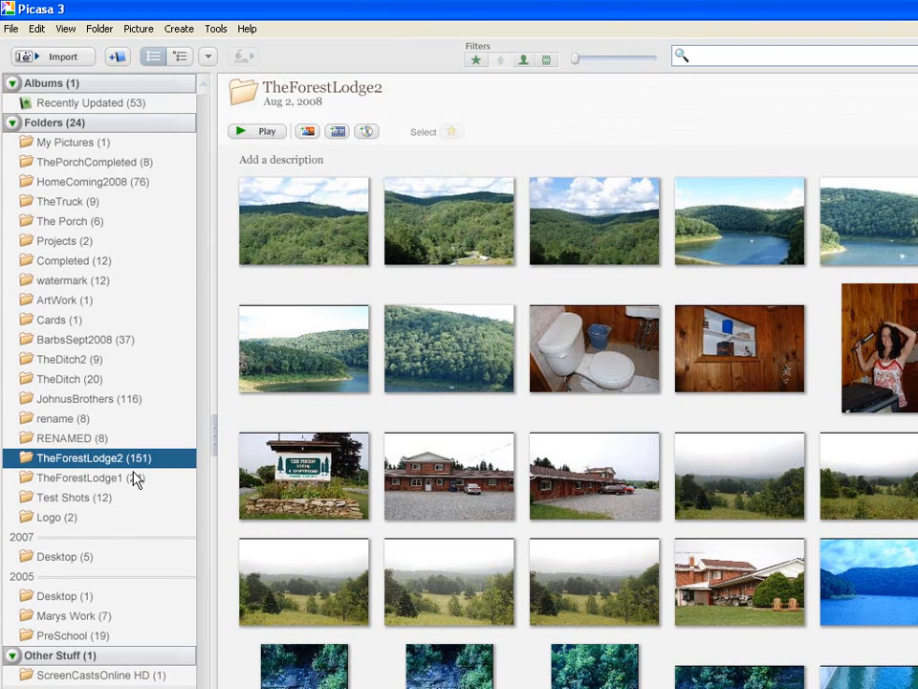
- Browse TheForestLodge1 and Test Shots, then view the HomeComing2008 folder of 76 photos
click(92, 478)
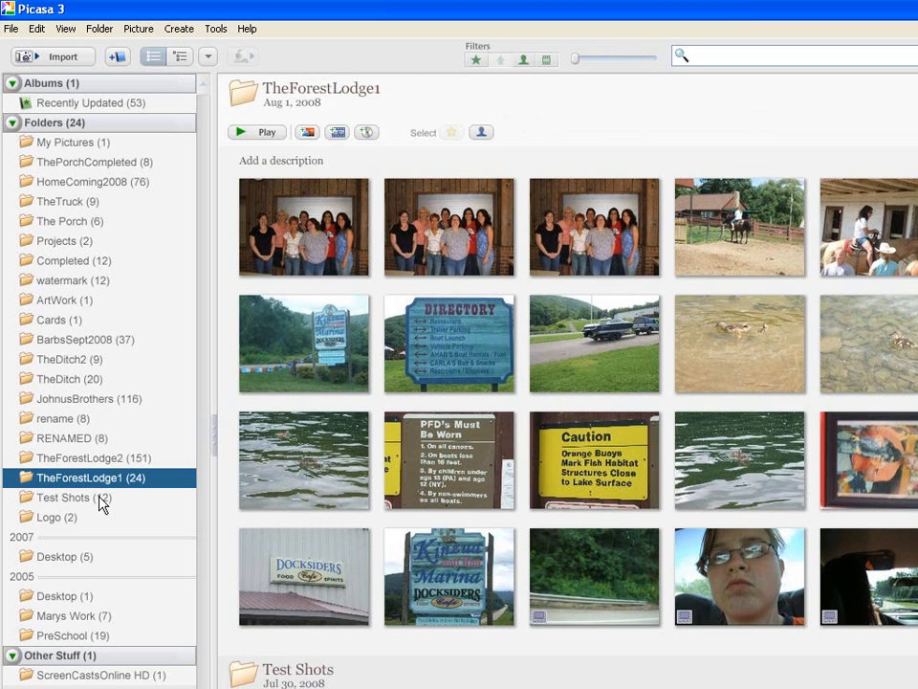
click(63, 498)
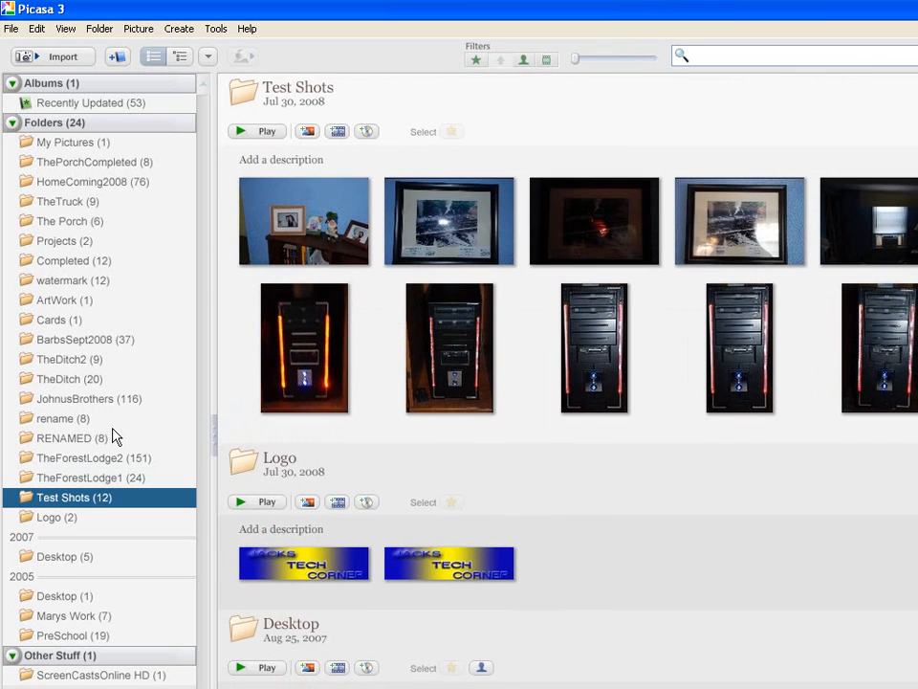
click(94, 180)
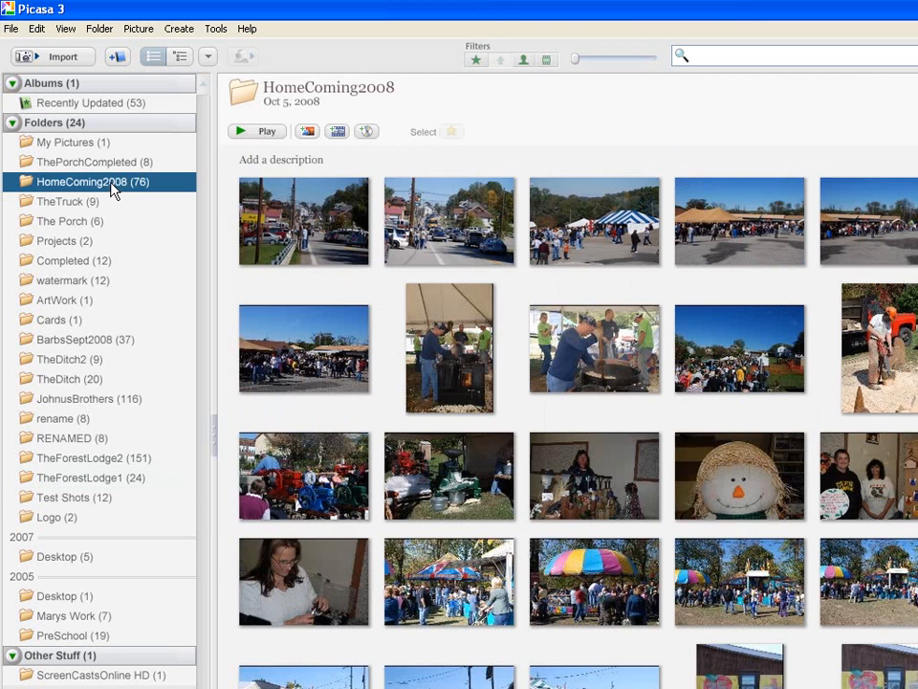
mouse_move(130, 253)
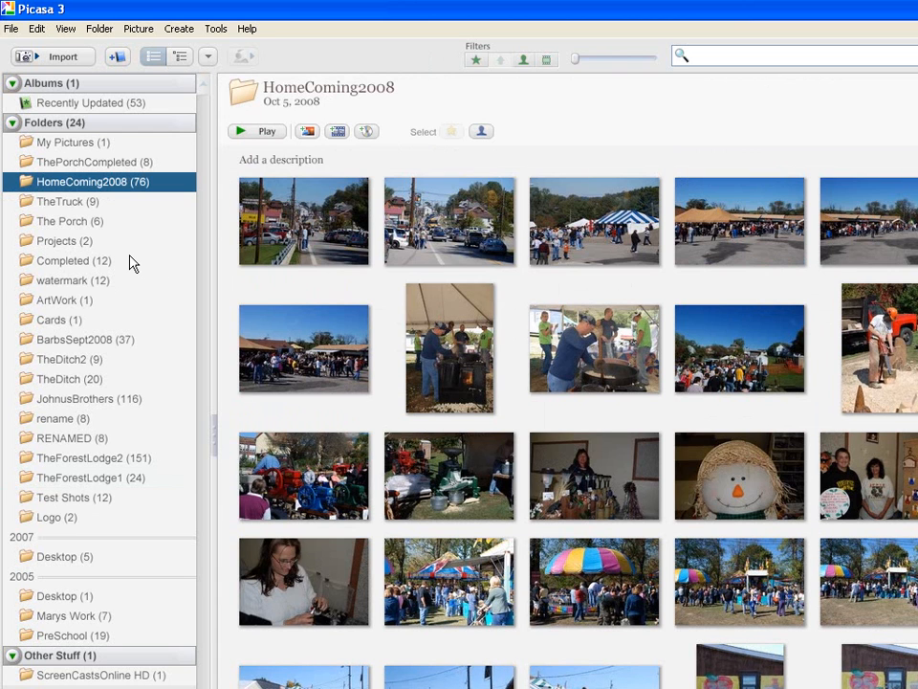
mouse_move(465, 387)
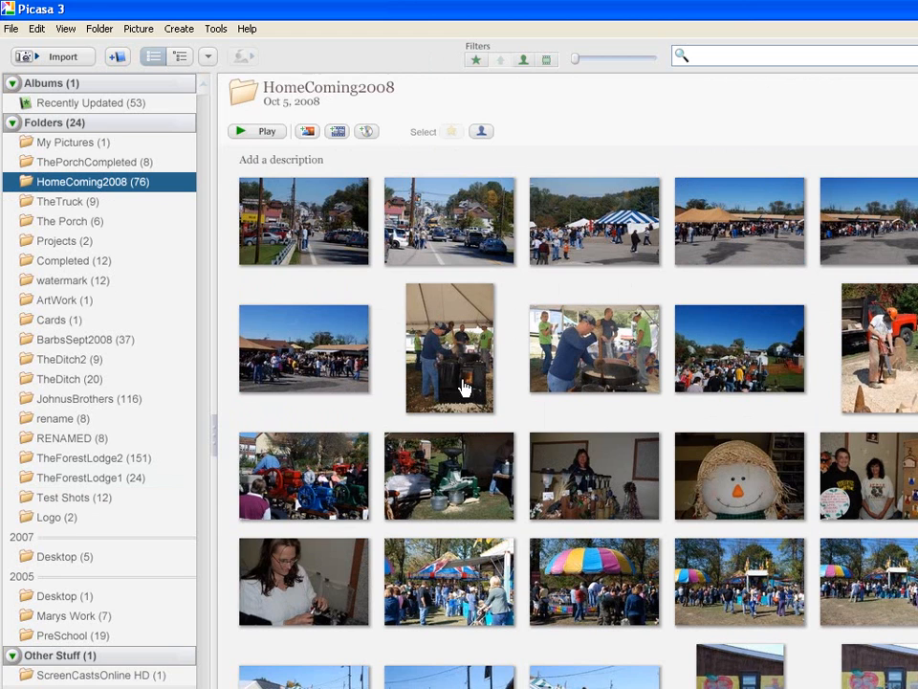
mouse_move(264, 138)
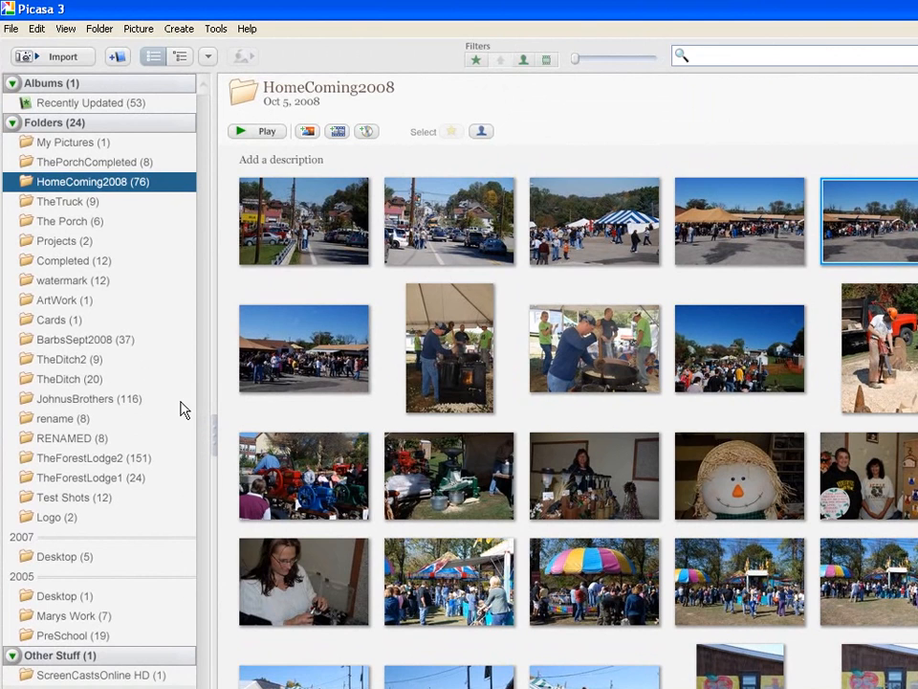
mouse_move(157, 321)
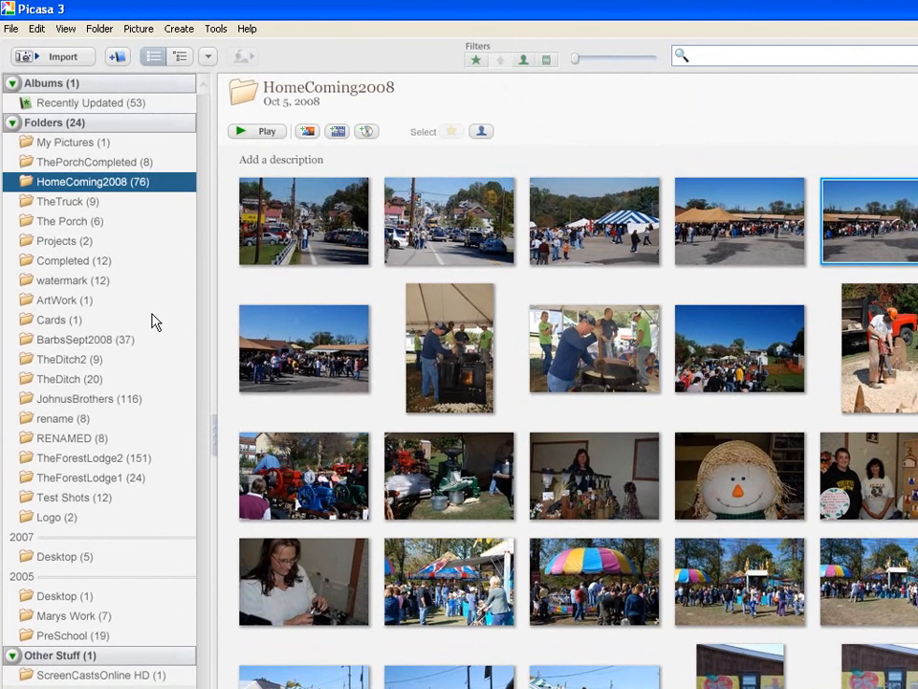
mouse_move(308, 130)
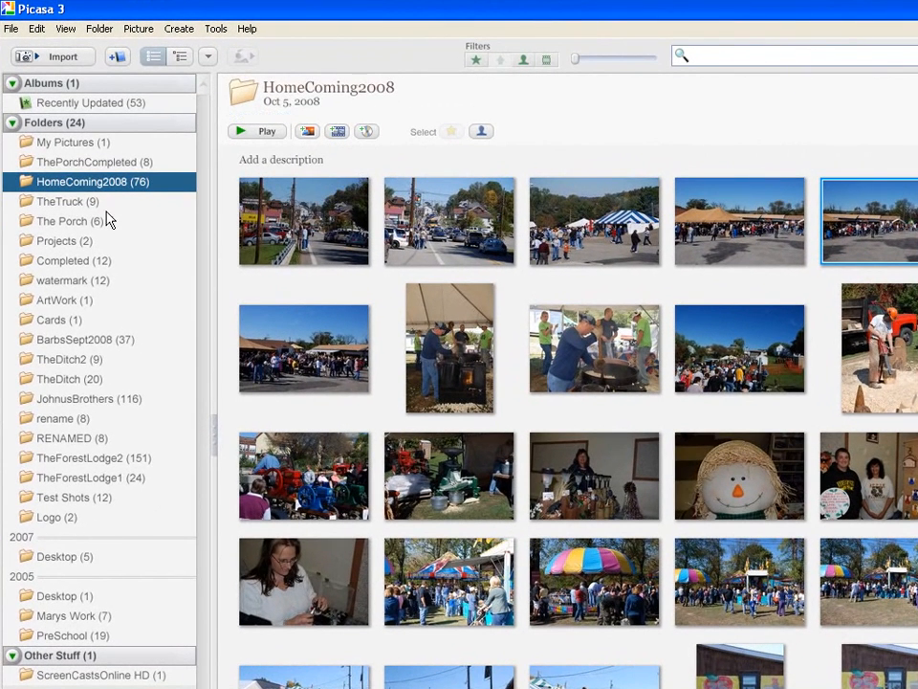
mouse_move(142, 326)
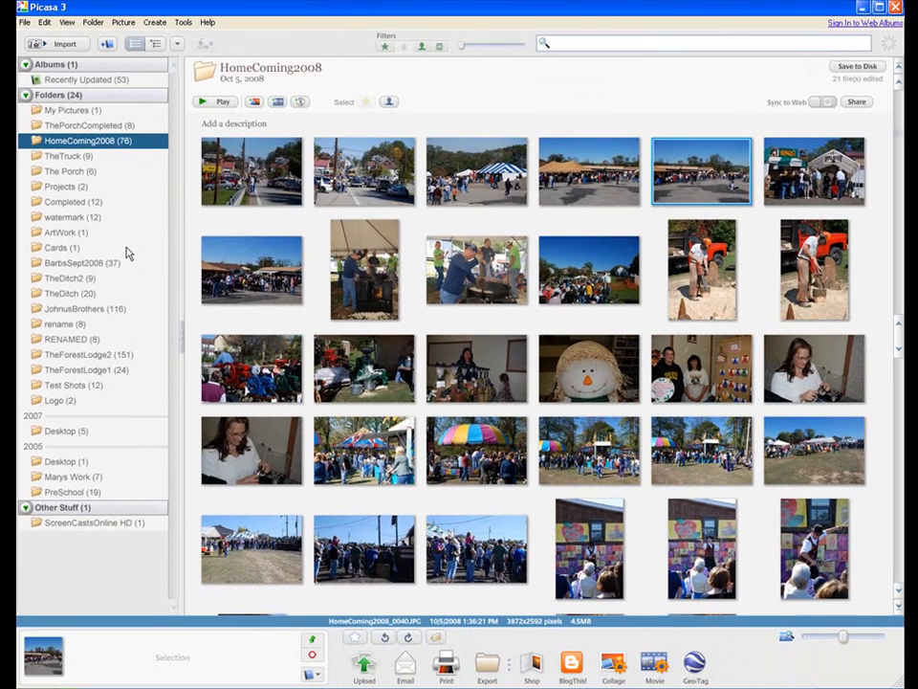
mouse_move(184, 233)
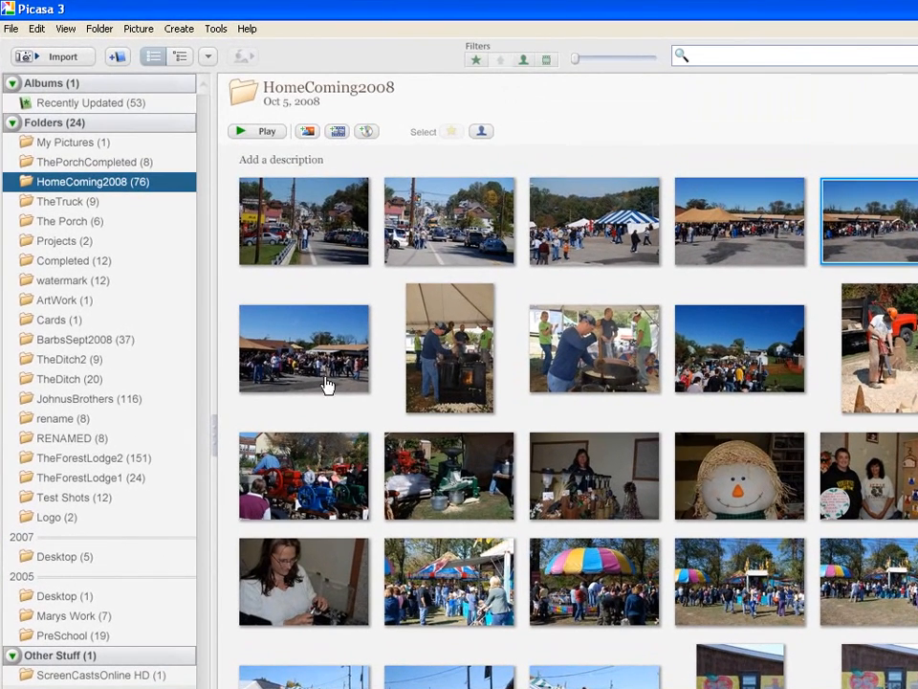
mouse_move(308, 305)
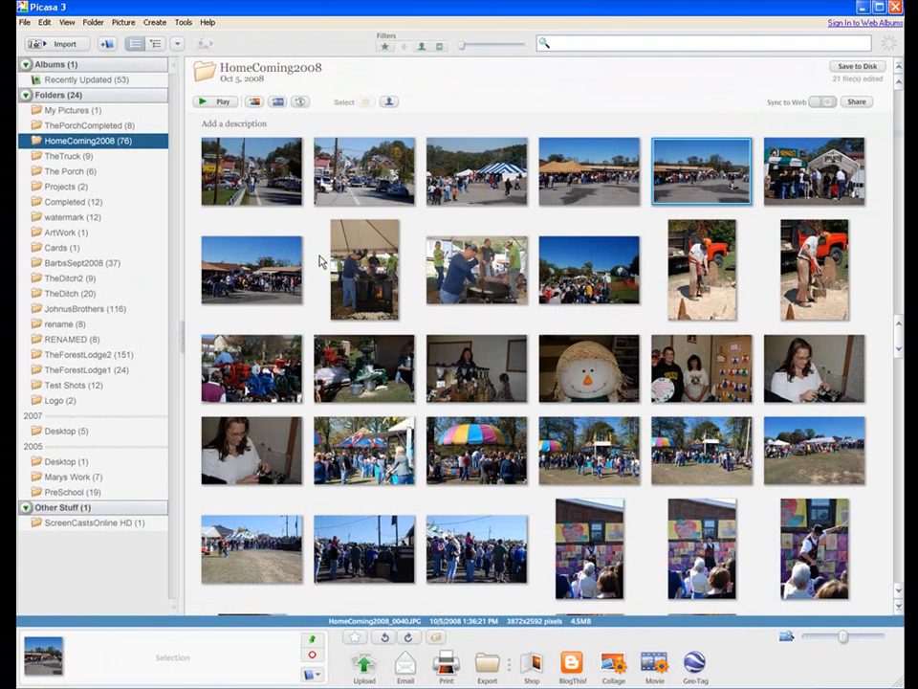
mouse_move(65, 44)
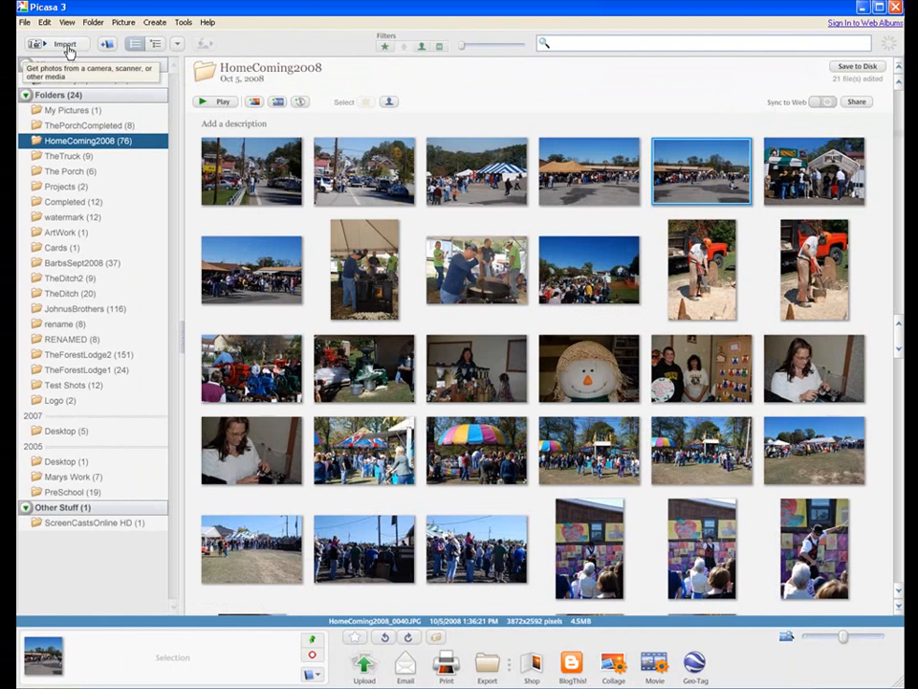
- Start an import with Removable Drive (M:) as the photo source
click(65, 44)
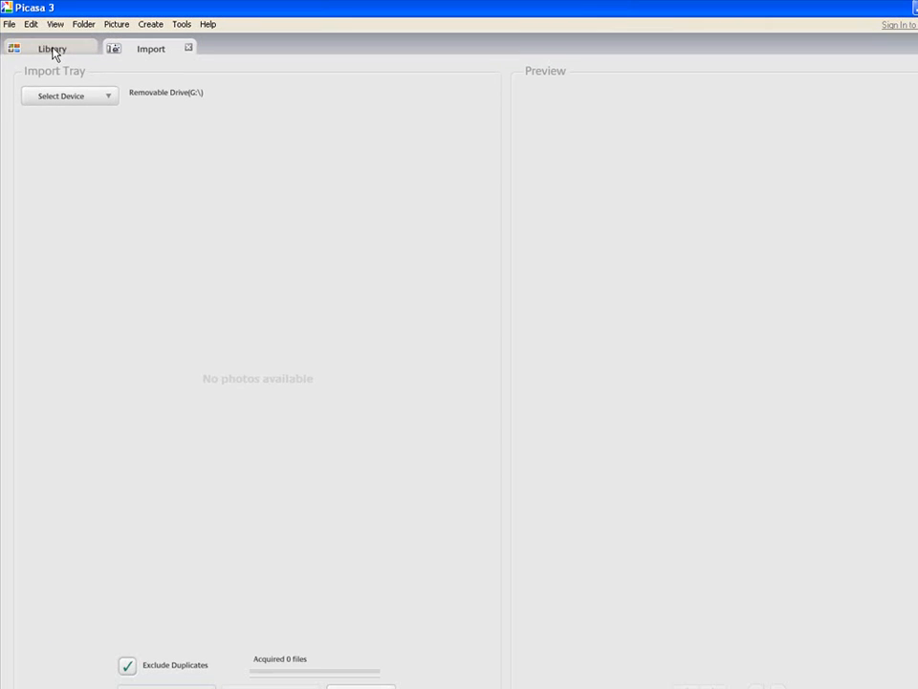
mouse_move(73, 210)
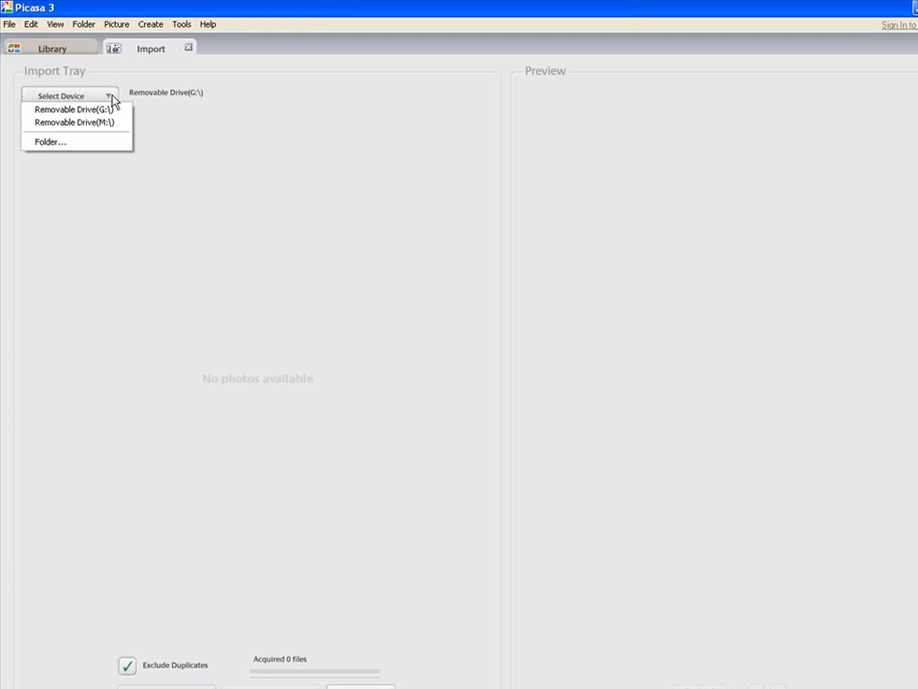
mouse_move(76, 122)
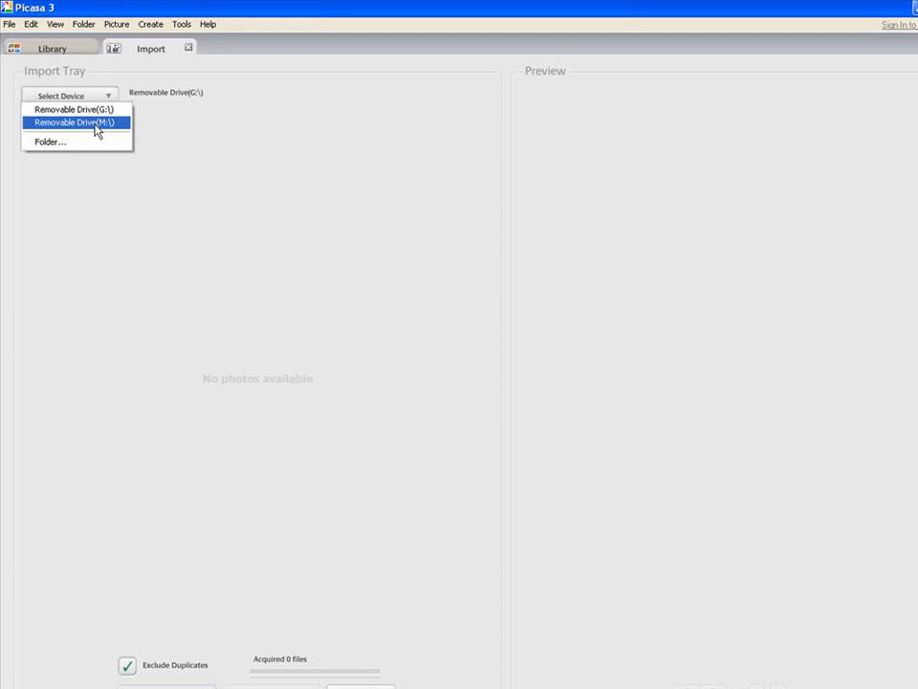
click(73, 123)
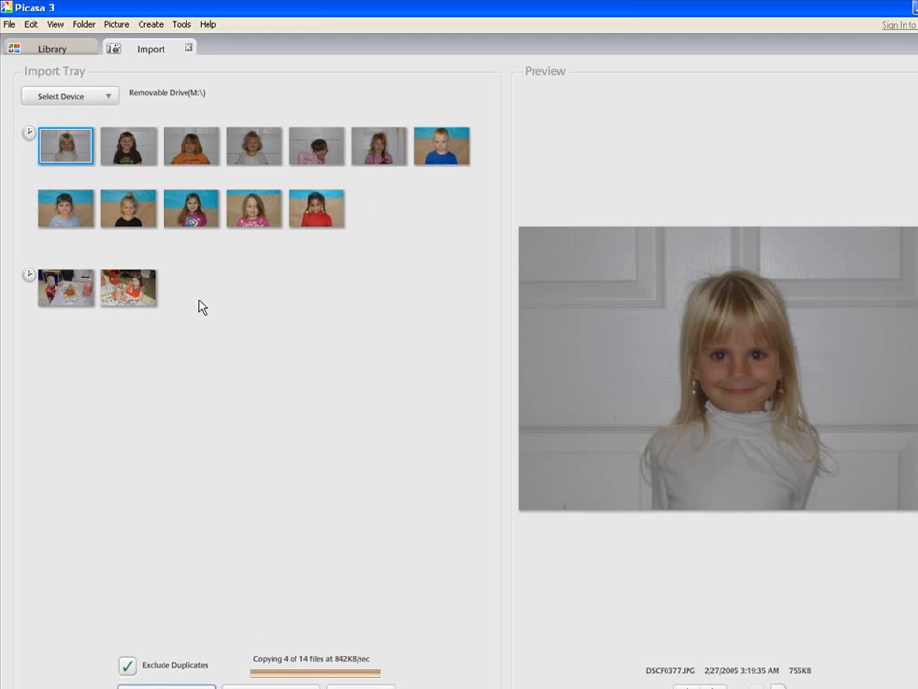
mouse_move(356, 295)
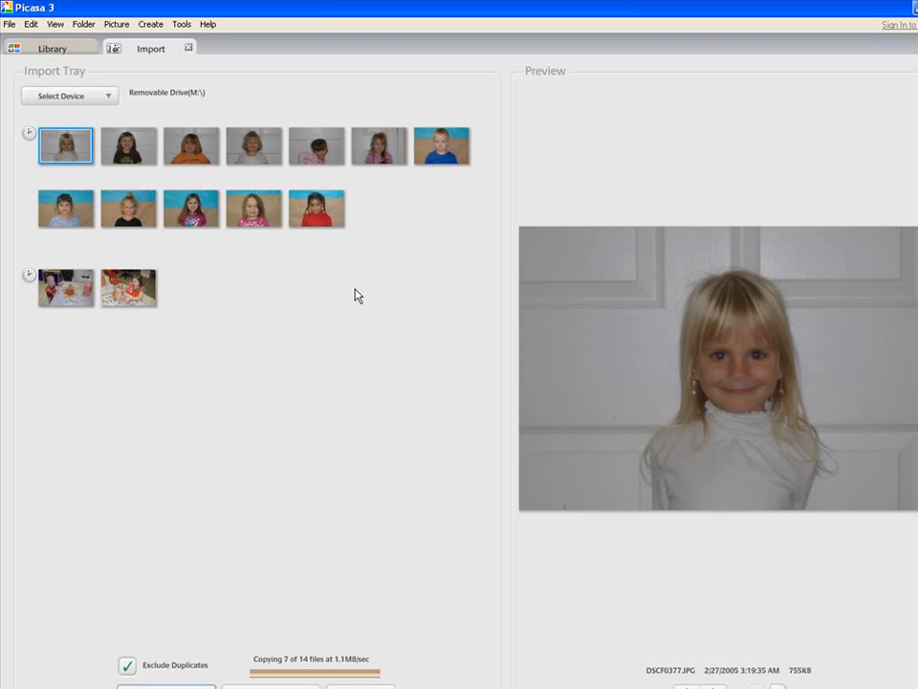
mouse_move(268, 597)
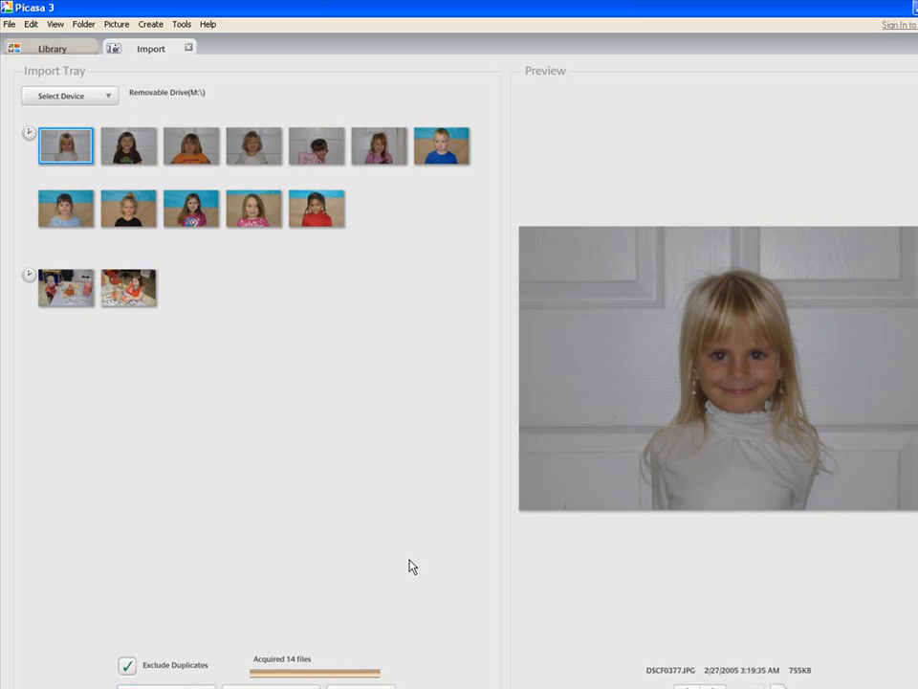
mouse_move(325, 636)
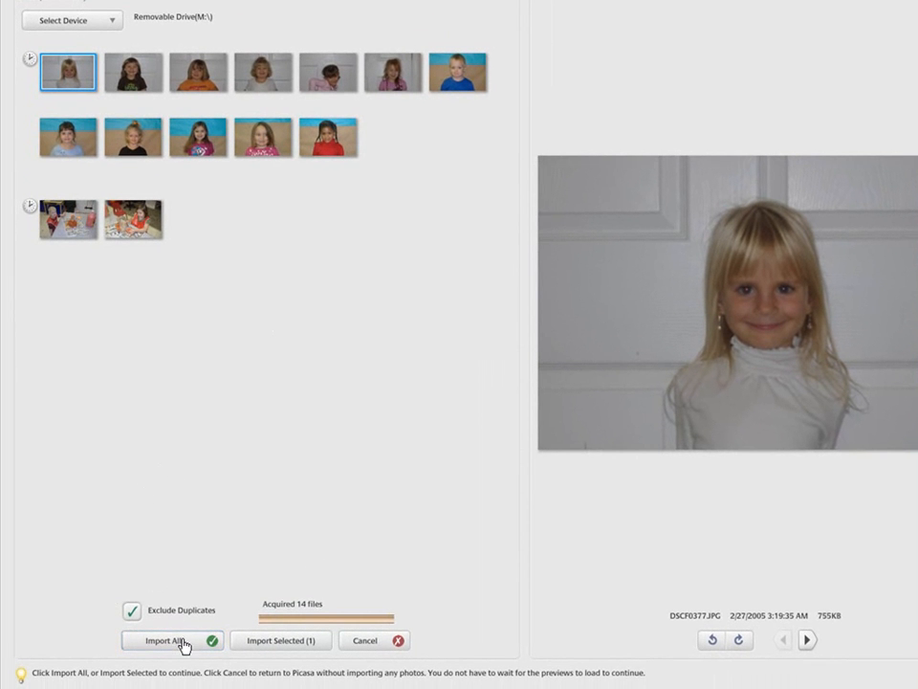
mouse_move(256, 624)
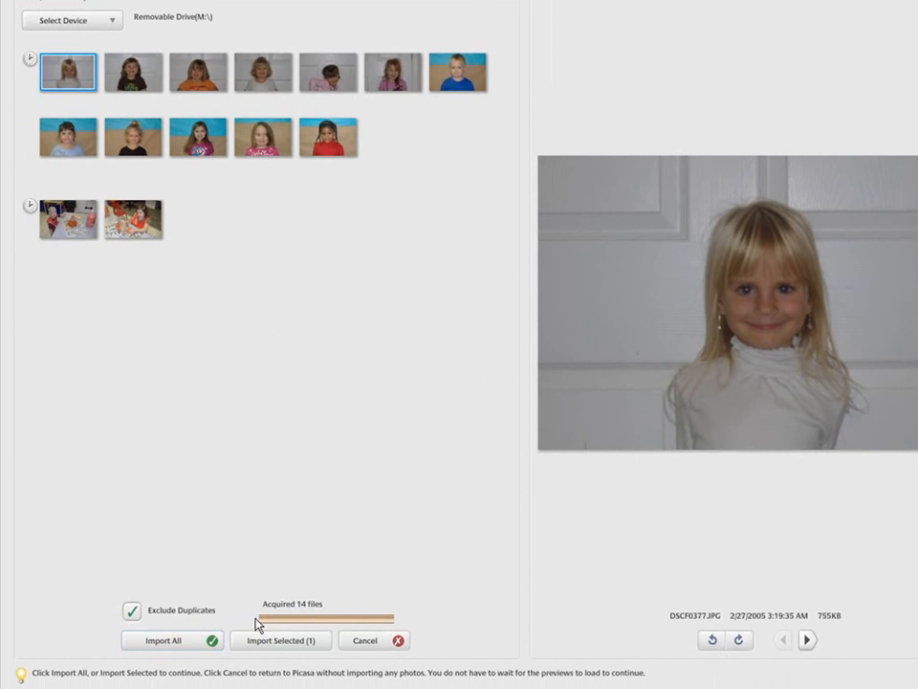
mouse_move(275, 356)
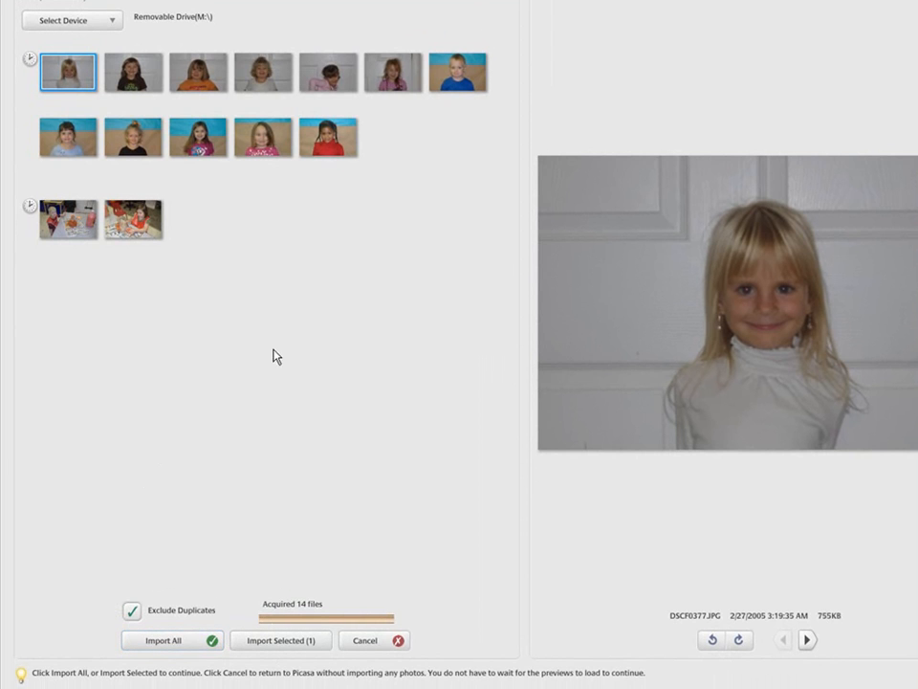
mouse_move(162, 639)
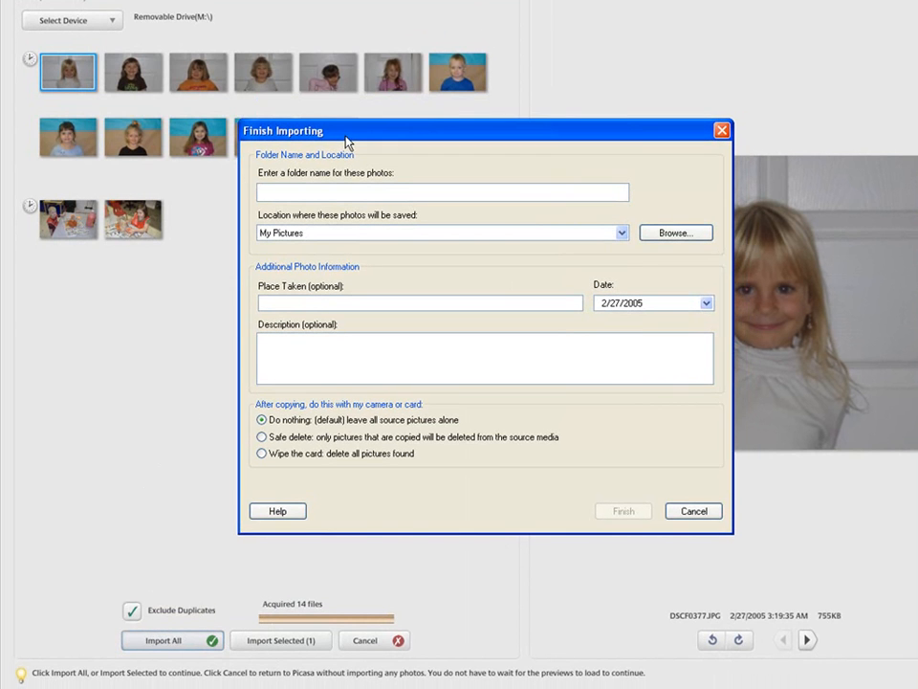
mouse_move(161, 338)
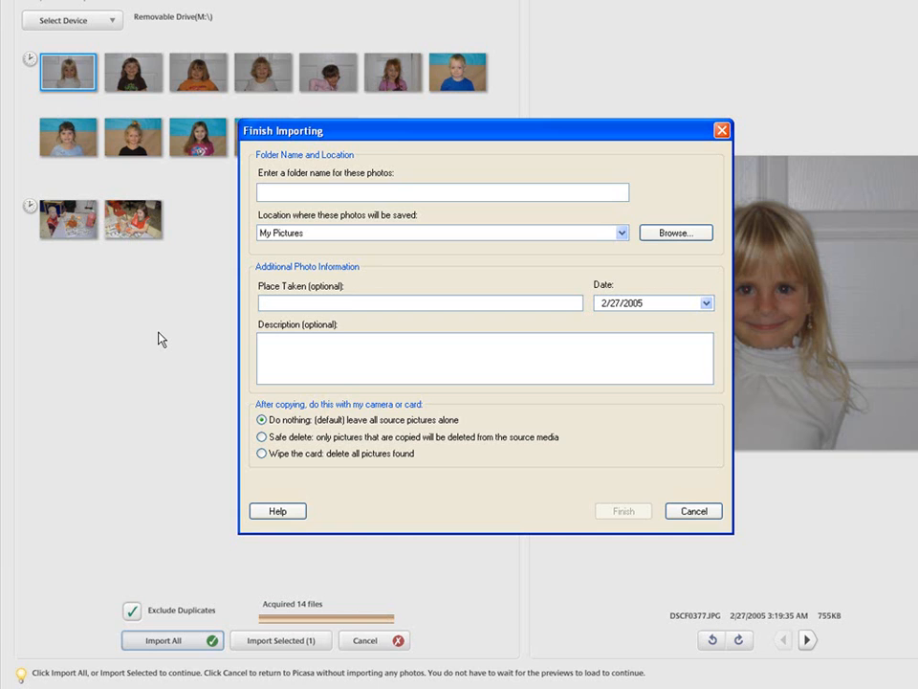
- Name the import folder Pre School, date it today 10/15/2008, and finish importing the 14 photos
text(Pre School)
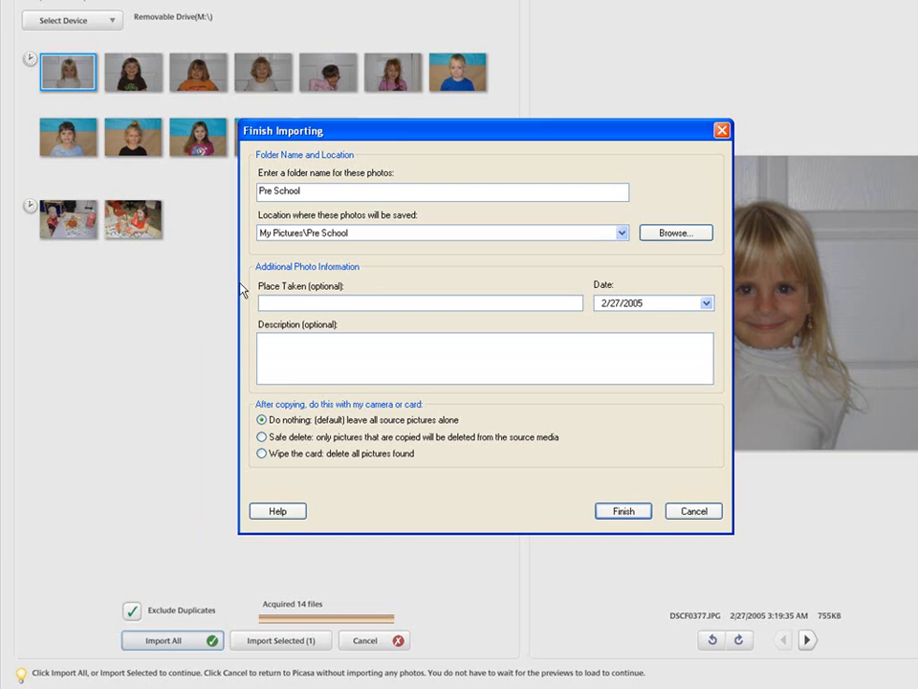
mouse_move(346, 251)
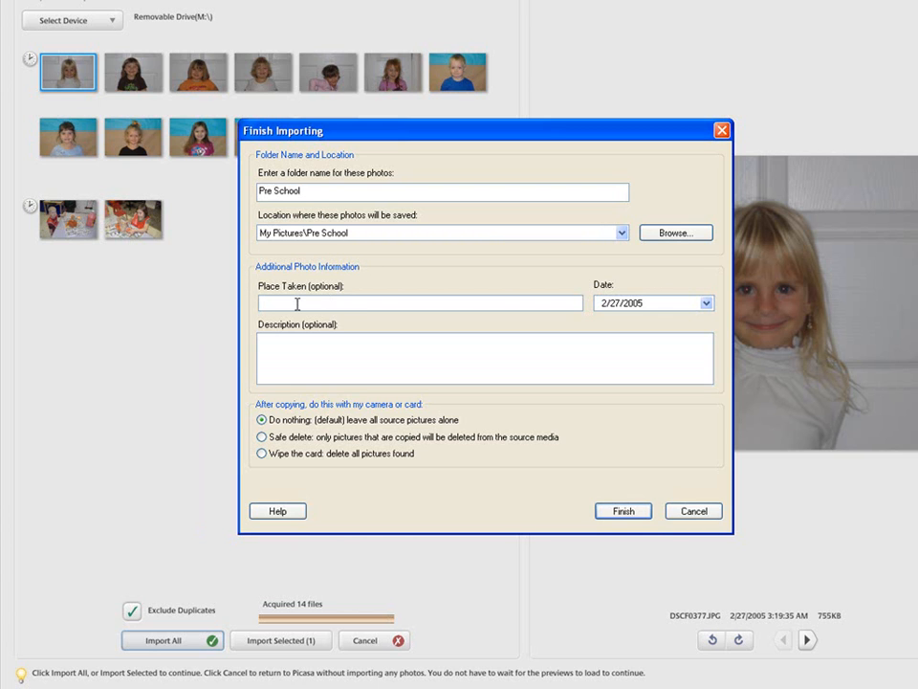
mouse_move(452, 304)
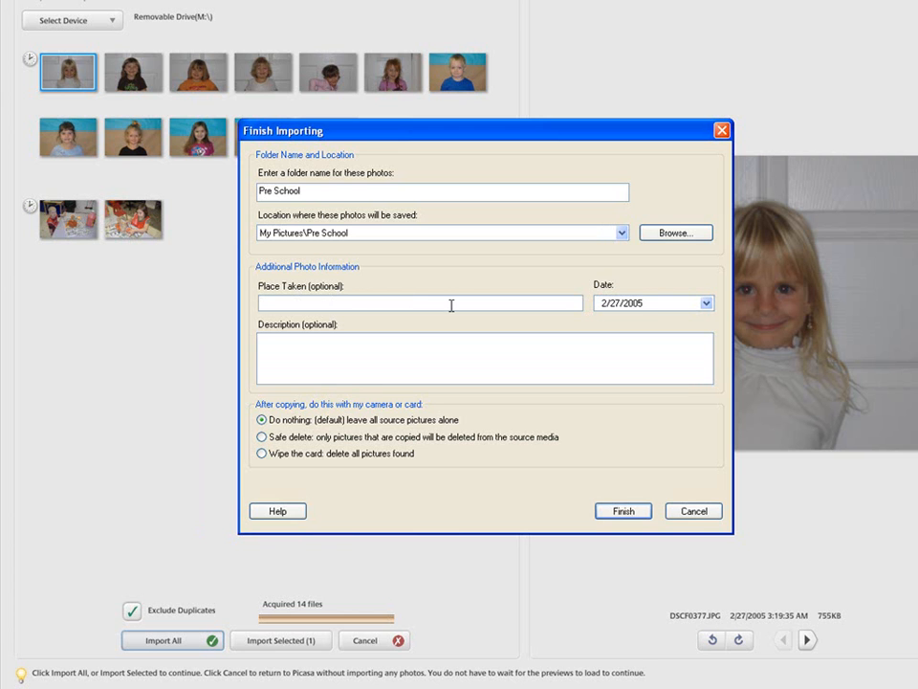
click(708, 302)
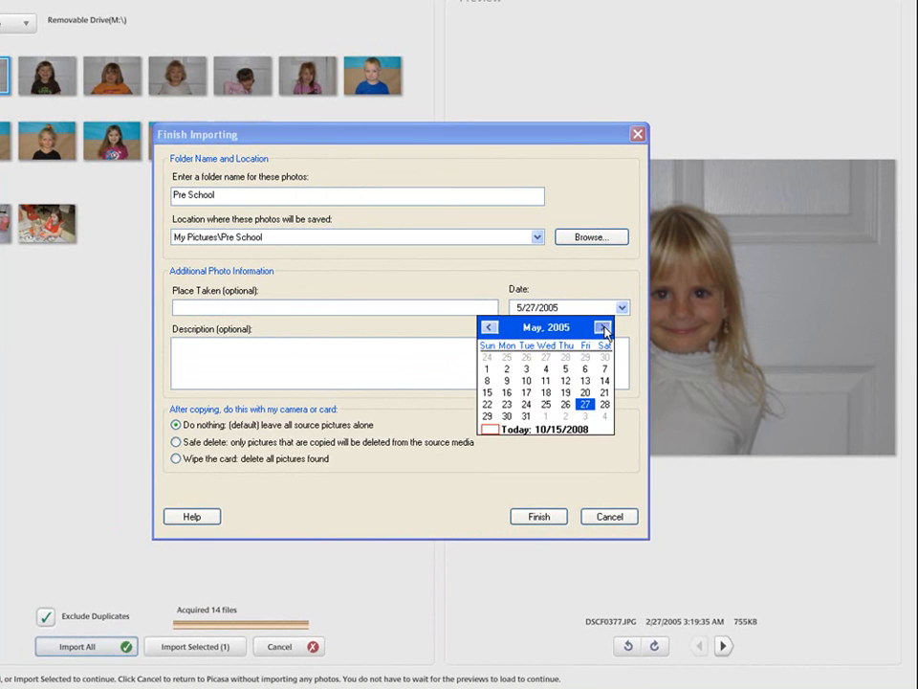
click(601, 325)
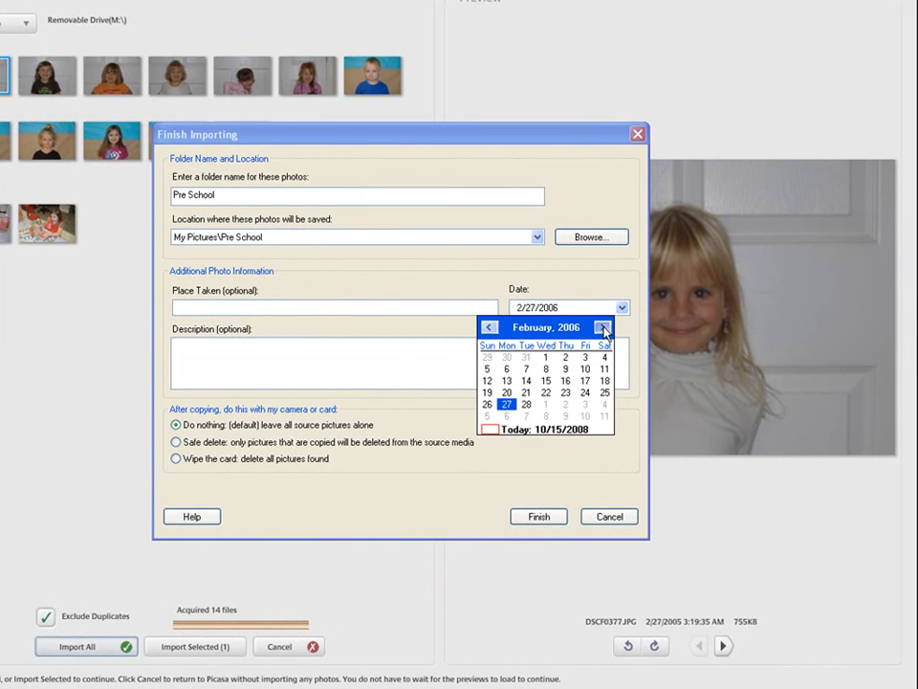
click(602, 327)
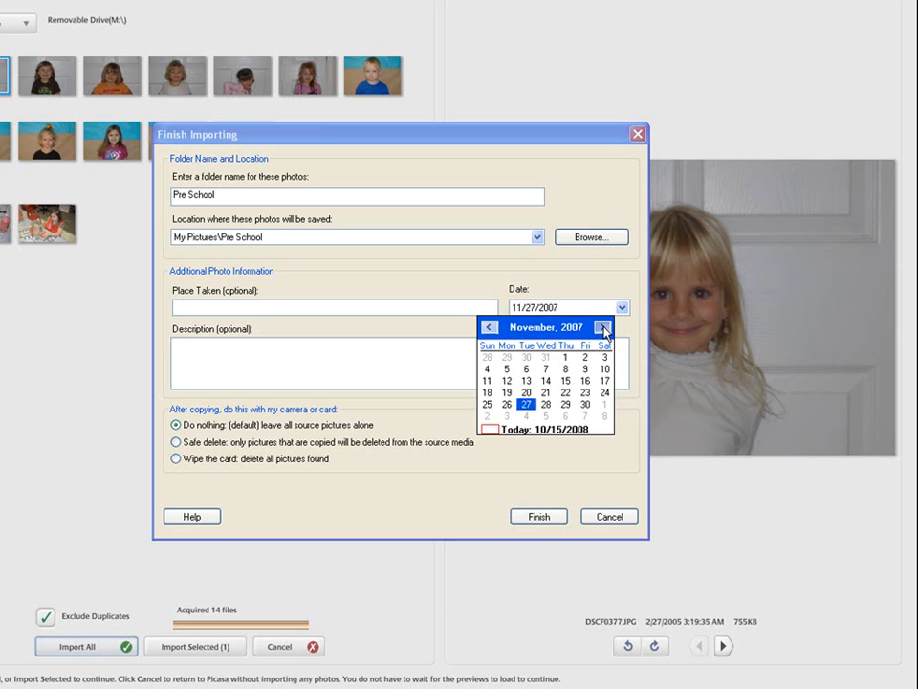
click(604, 328)
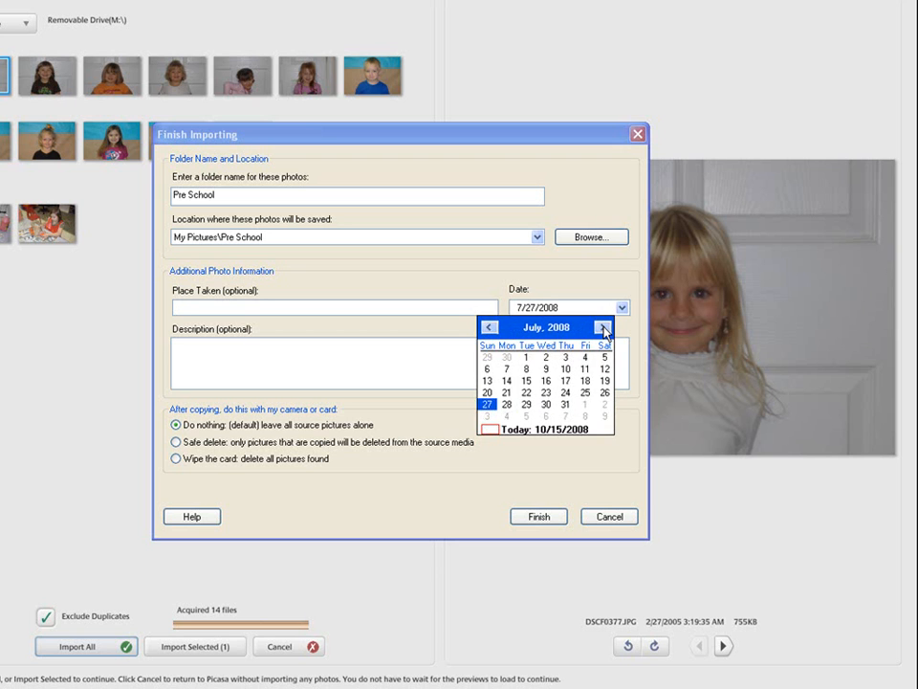
click(603, 327)
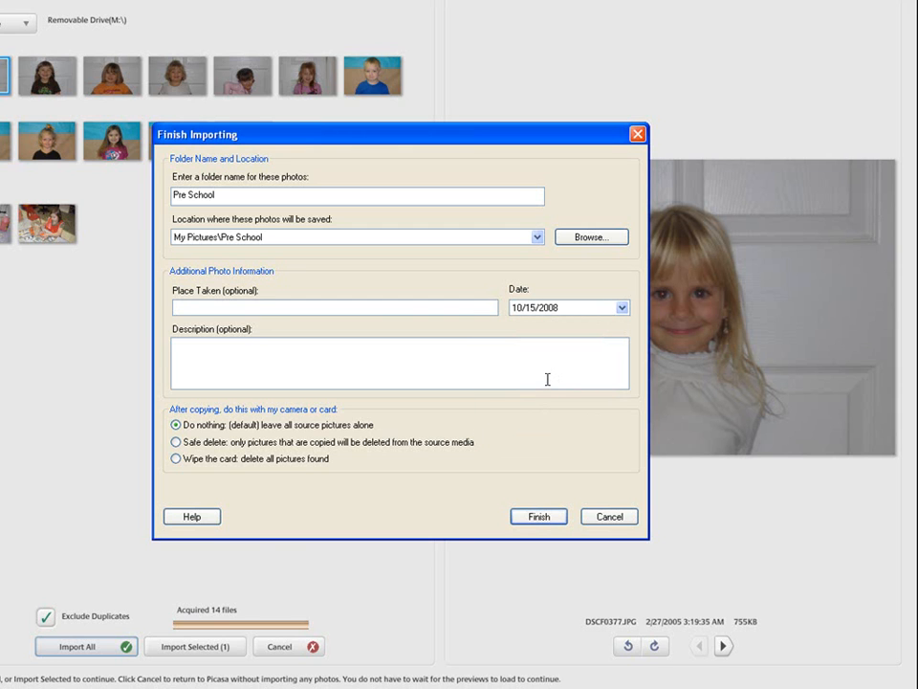
mouse_move(279, 458)
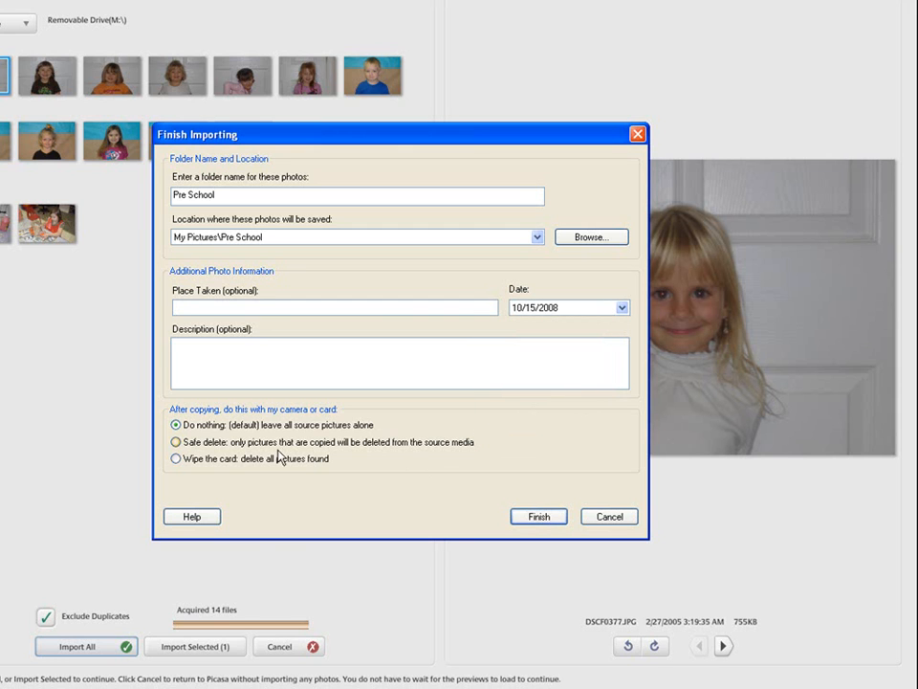
mouse_move(371, 432)
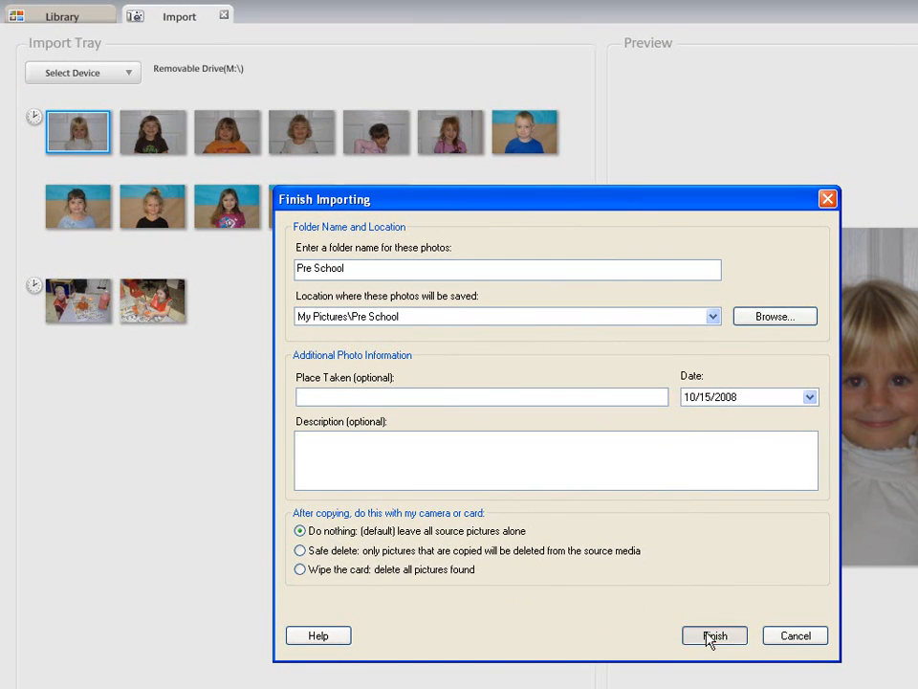
click(714, 635)
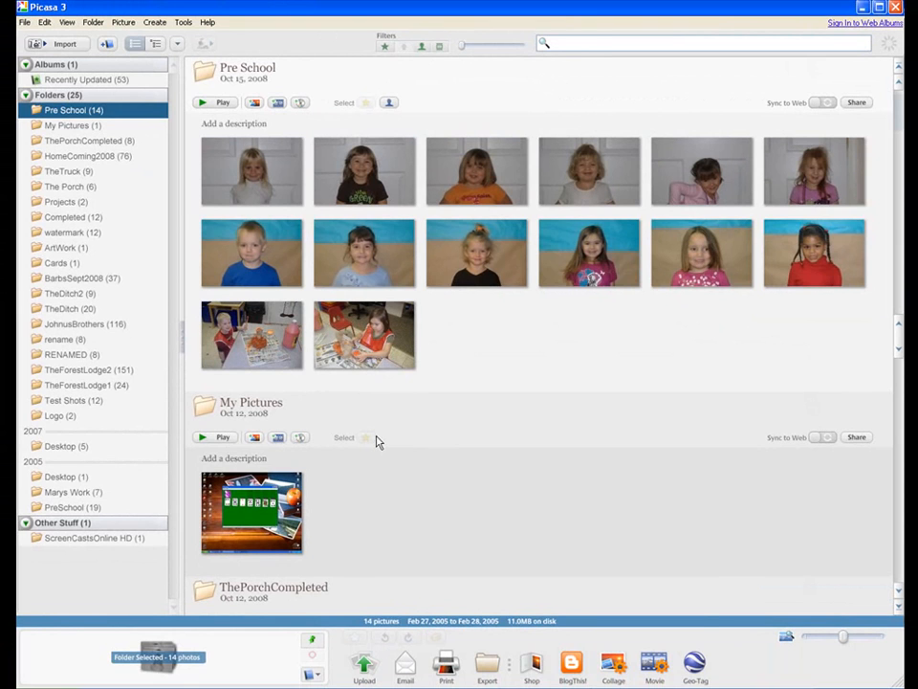
mouse_move(486, 354)
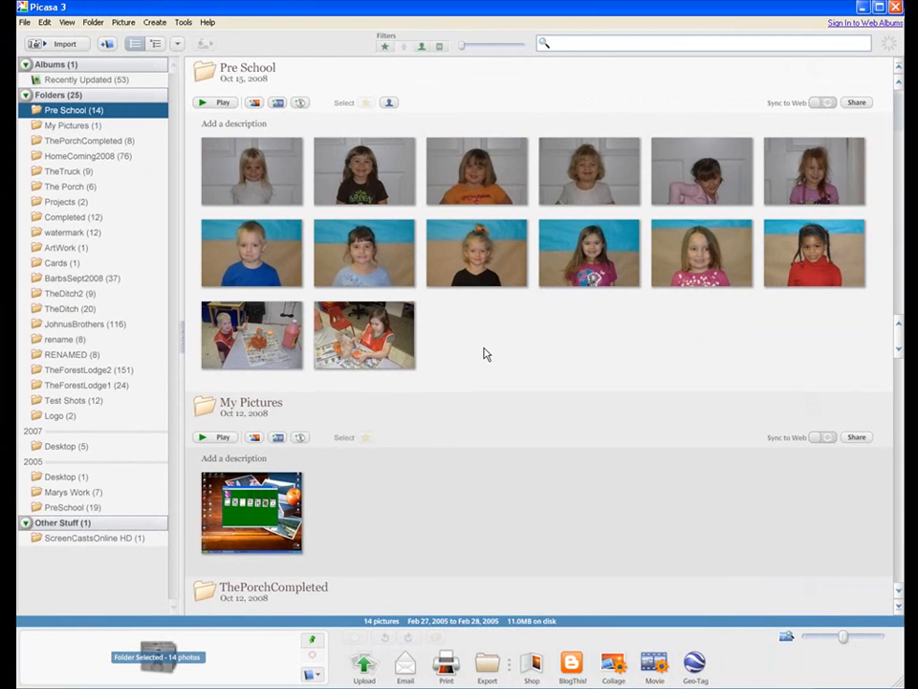